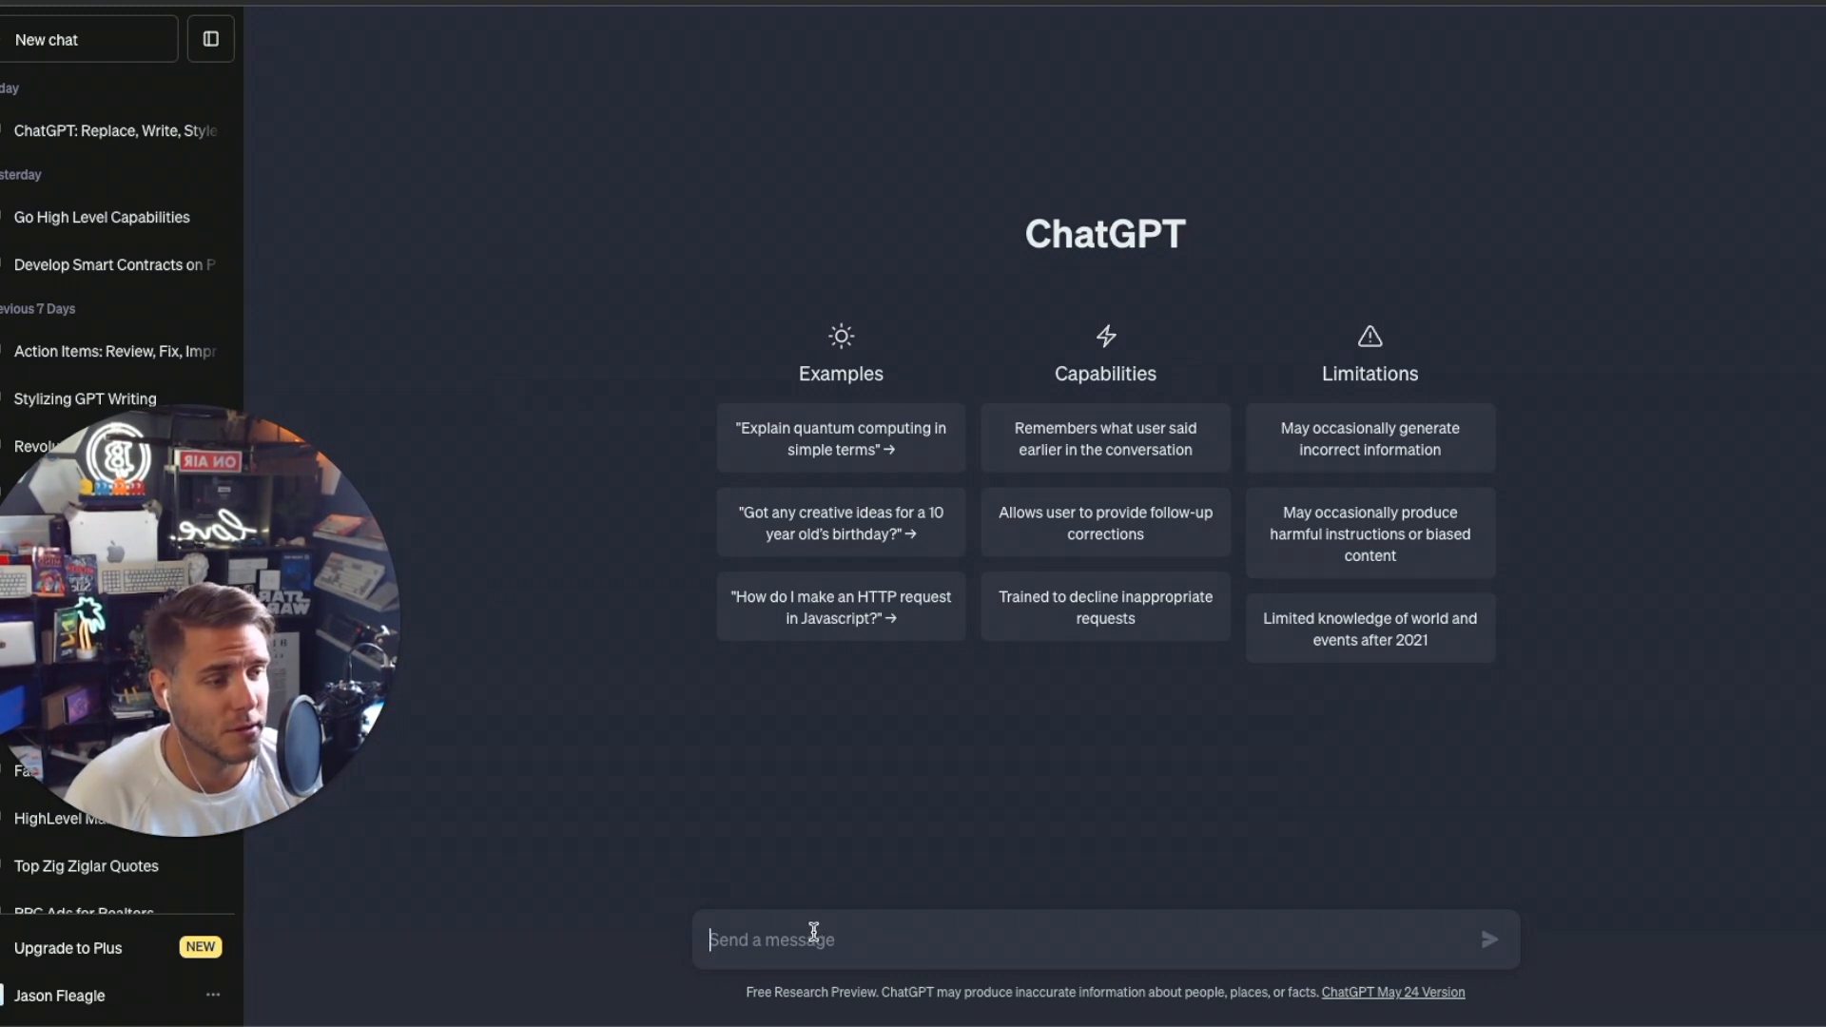
Enter 'Please learn my writing style from the following content.' in the new chat's message box.
{"action": "type", "text": "Please learn my writing style from the following content."}
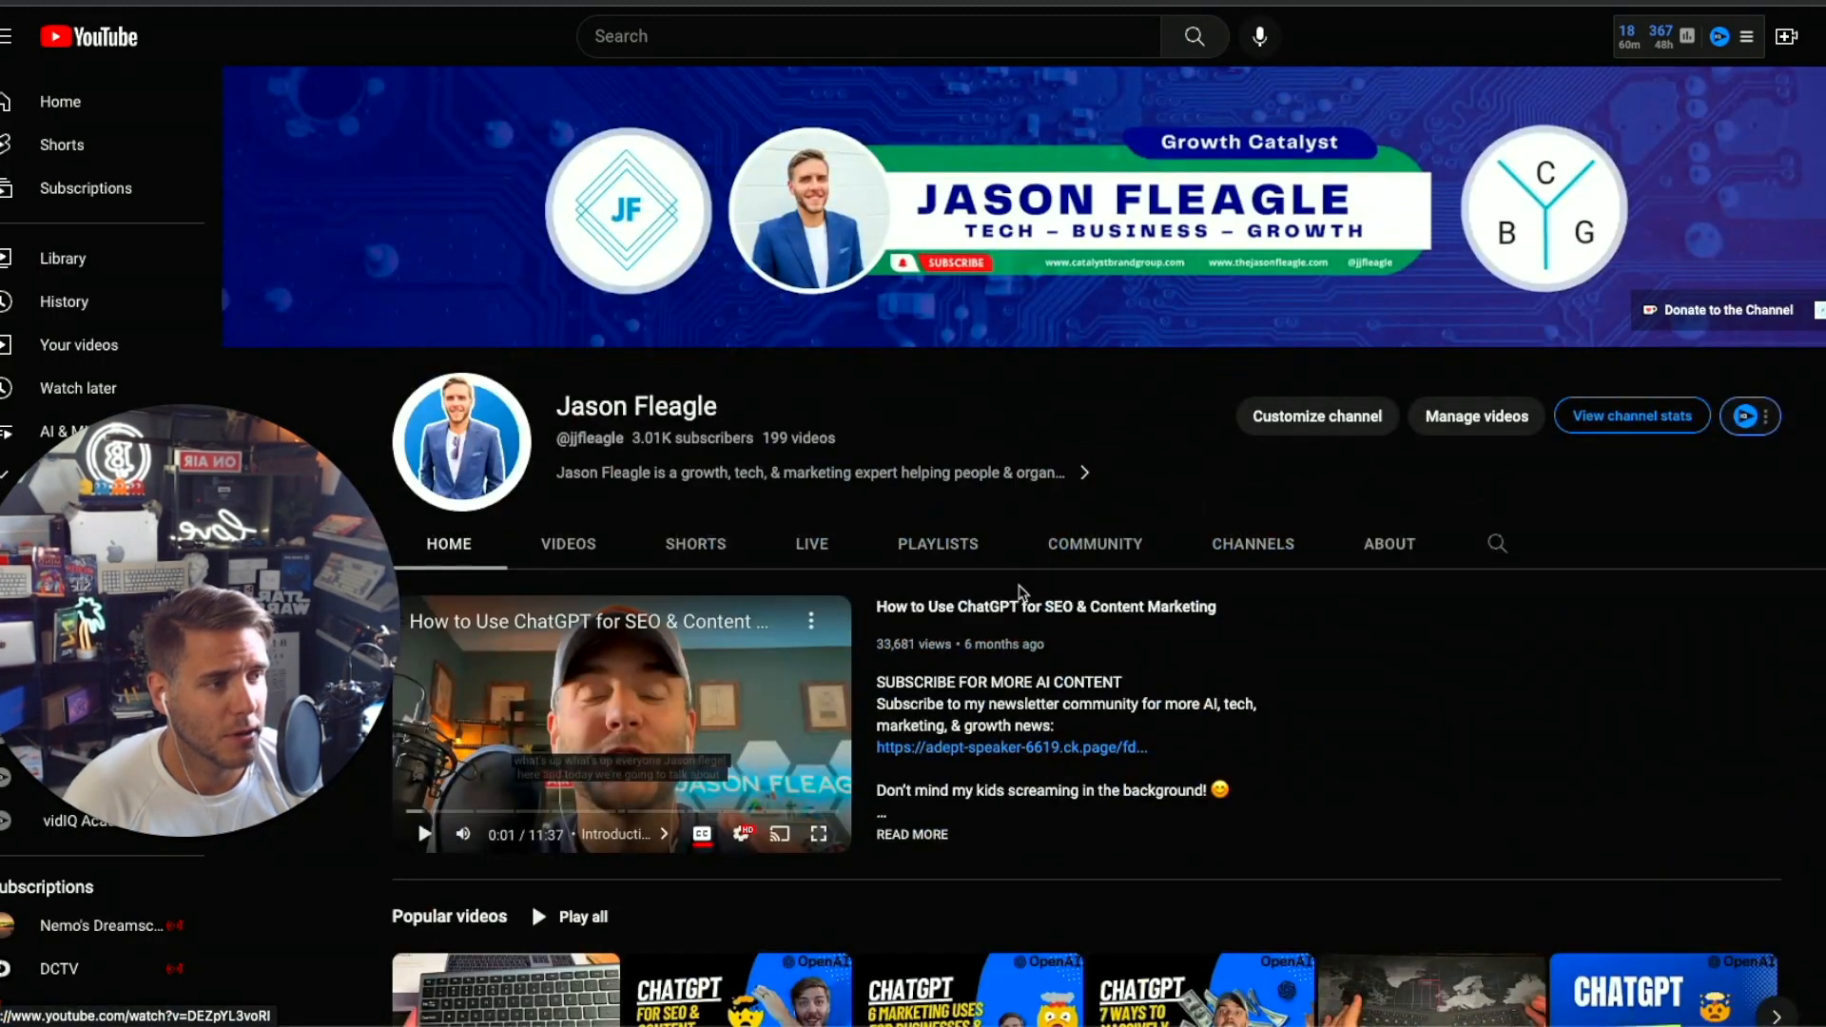
Show the transcript of the 'How to Use ChatGPT for SEO & Content Marketing' video.
{"action": "scroll", "scroll_direction": "down", "scroll_amount": 3}
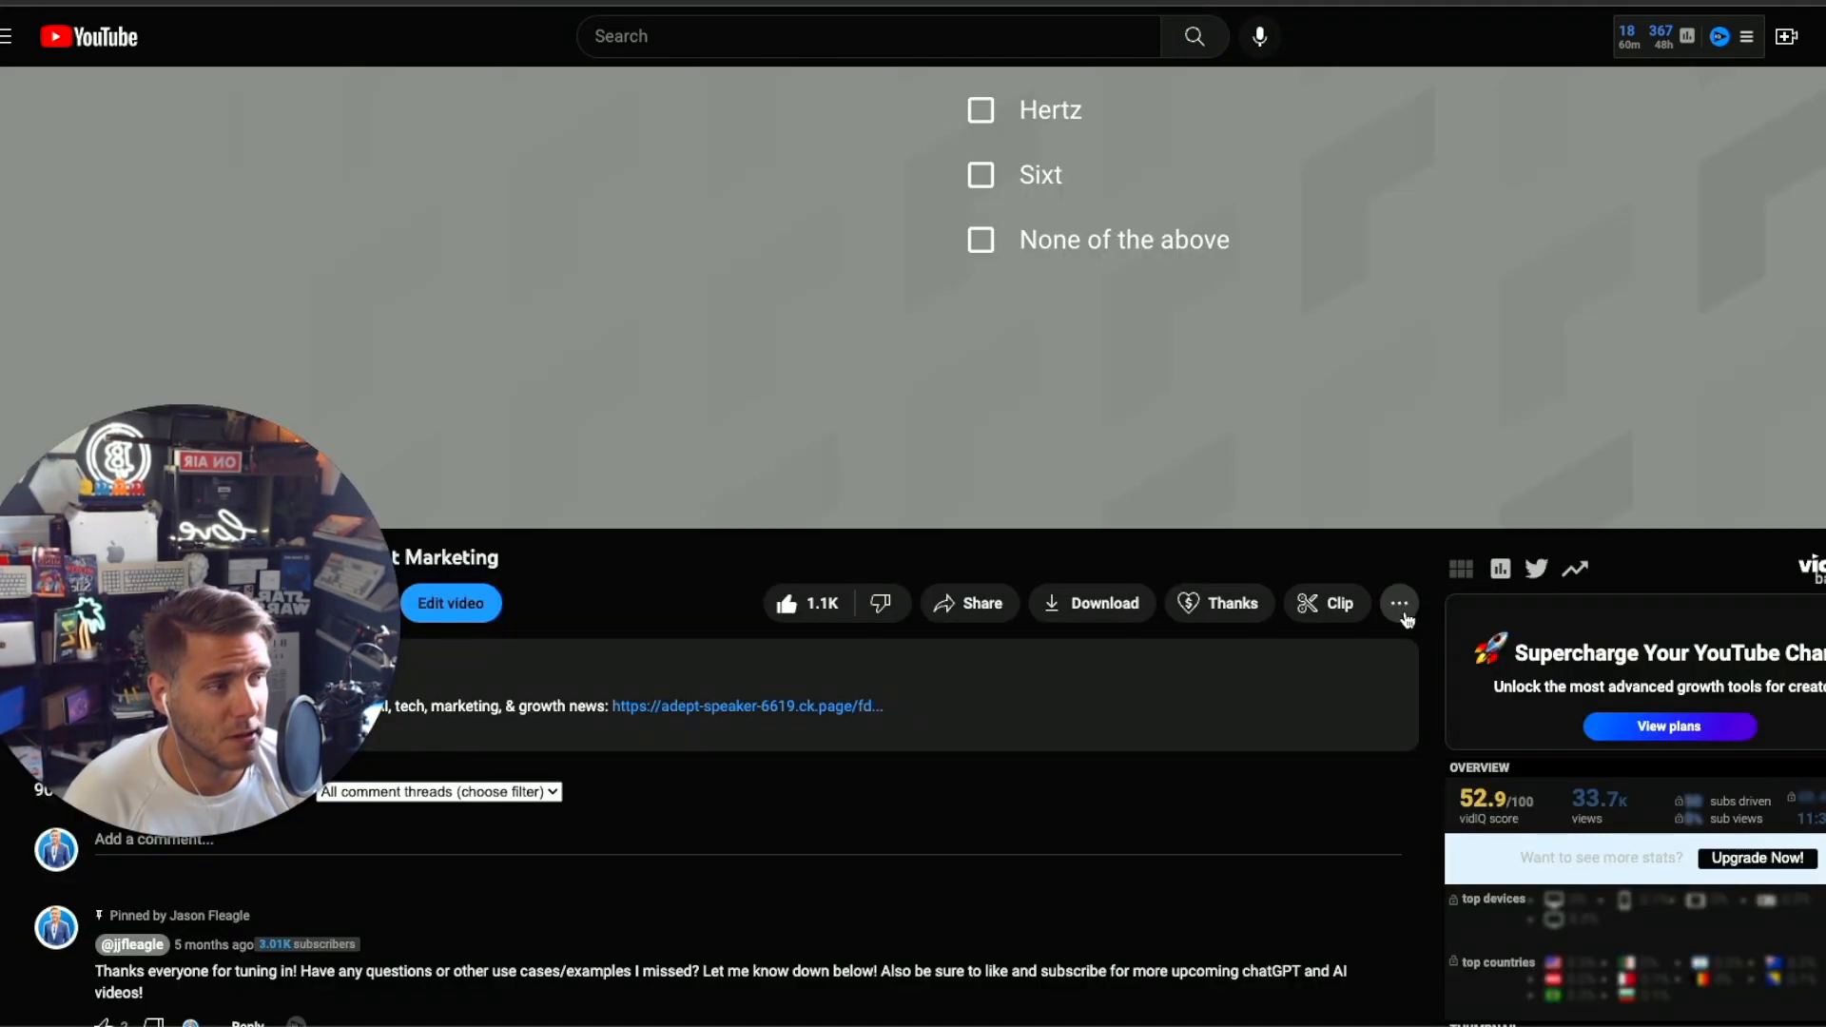
{"action": "left_click", "coordinate": [1400, 603]}
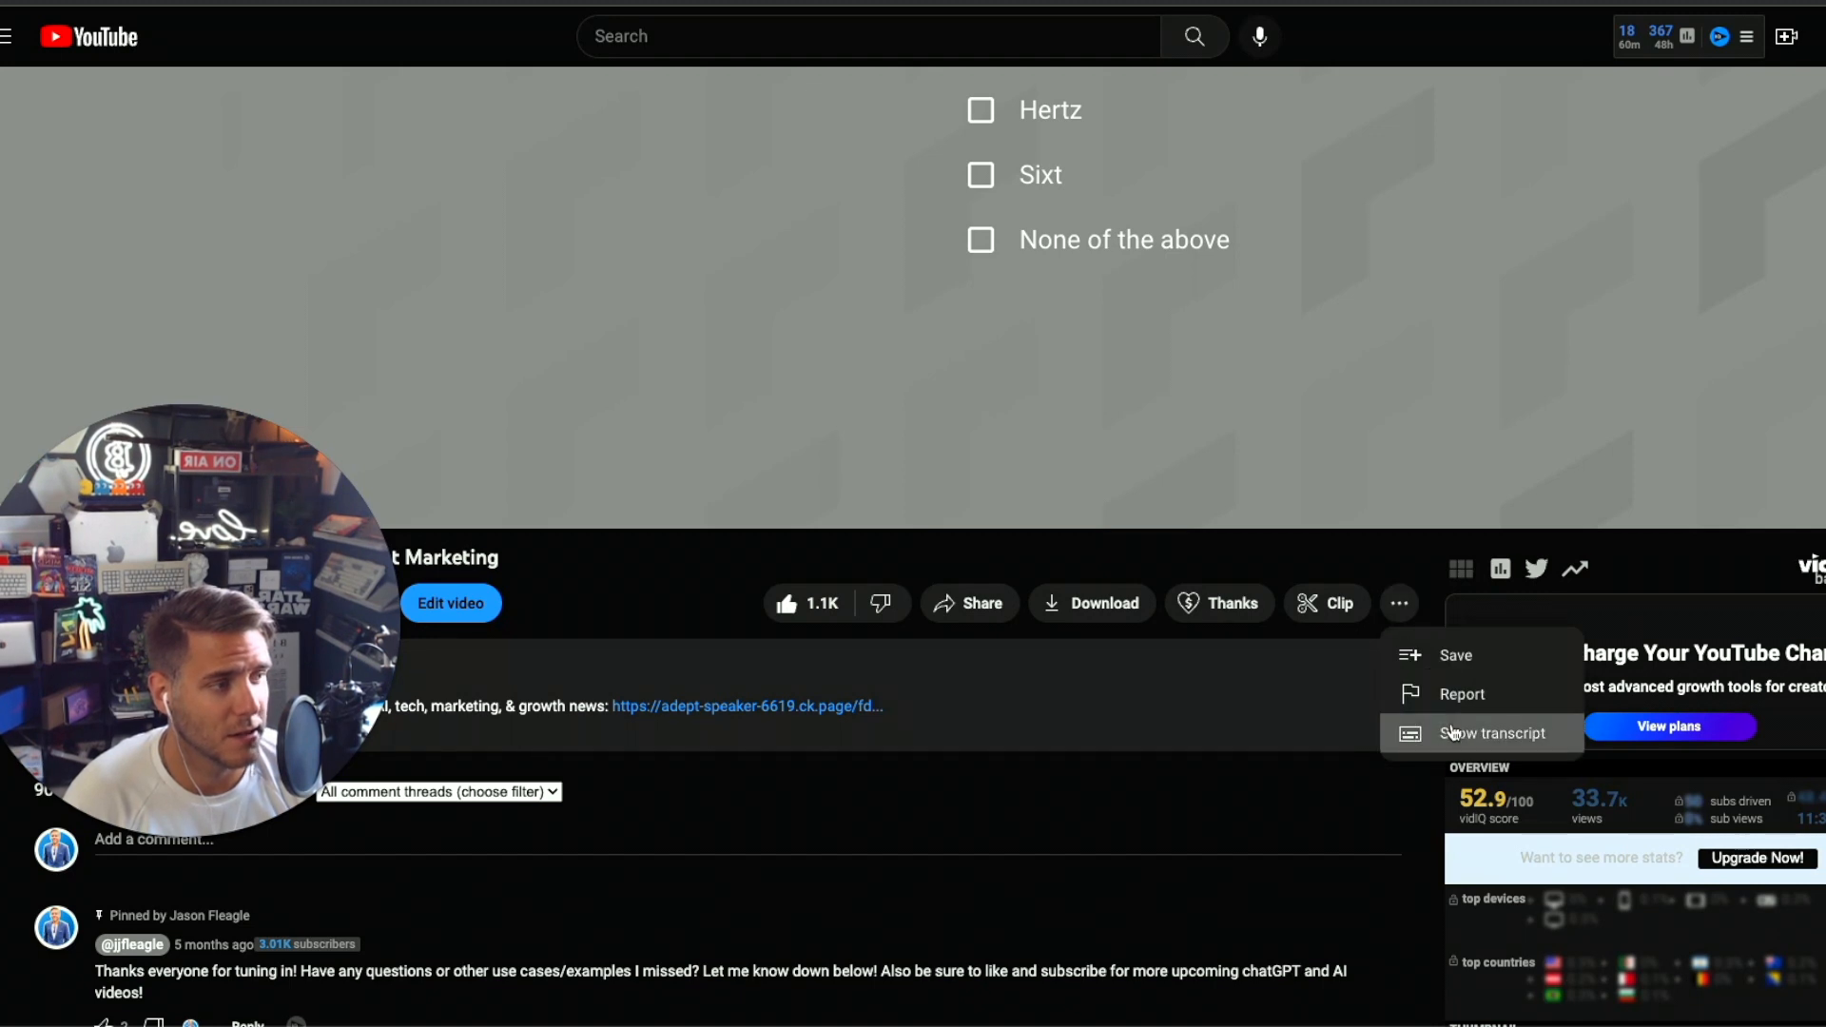
{"action": "left_click", "coordinate": [1496, 733]}
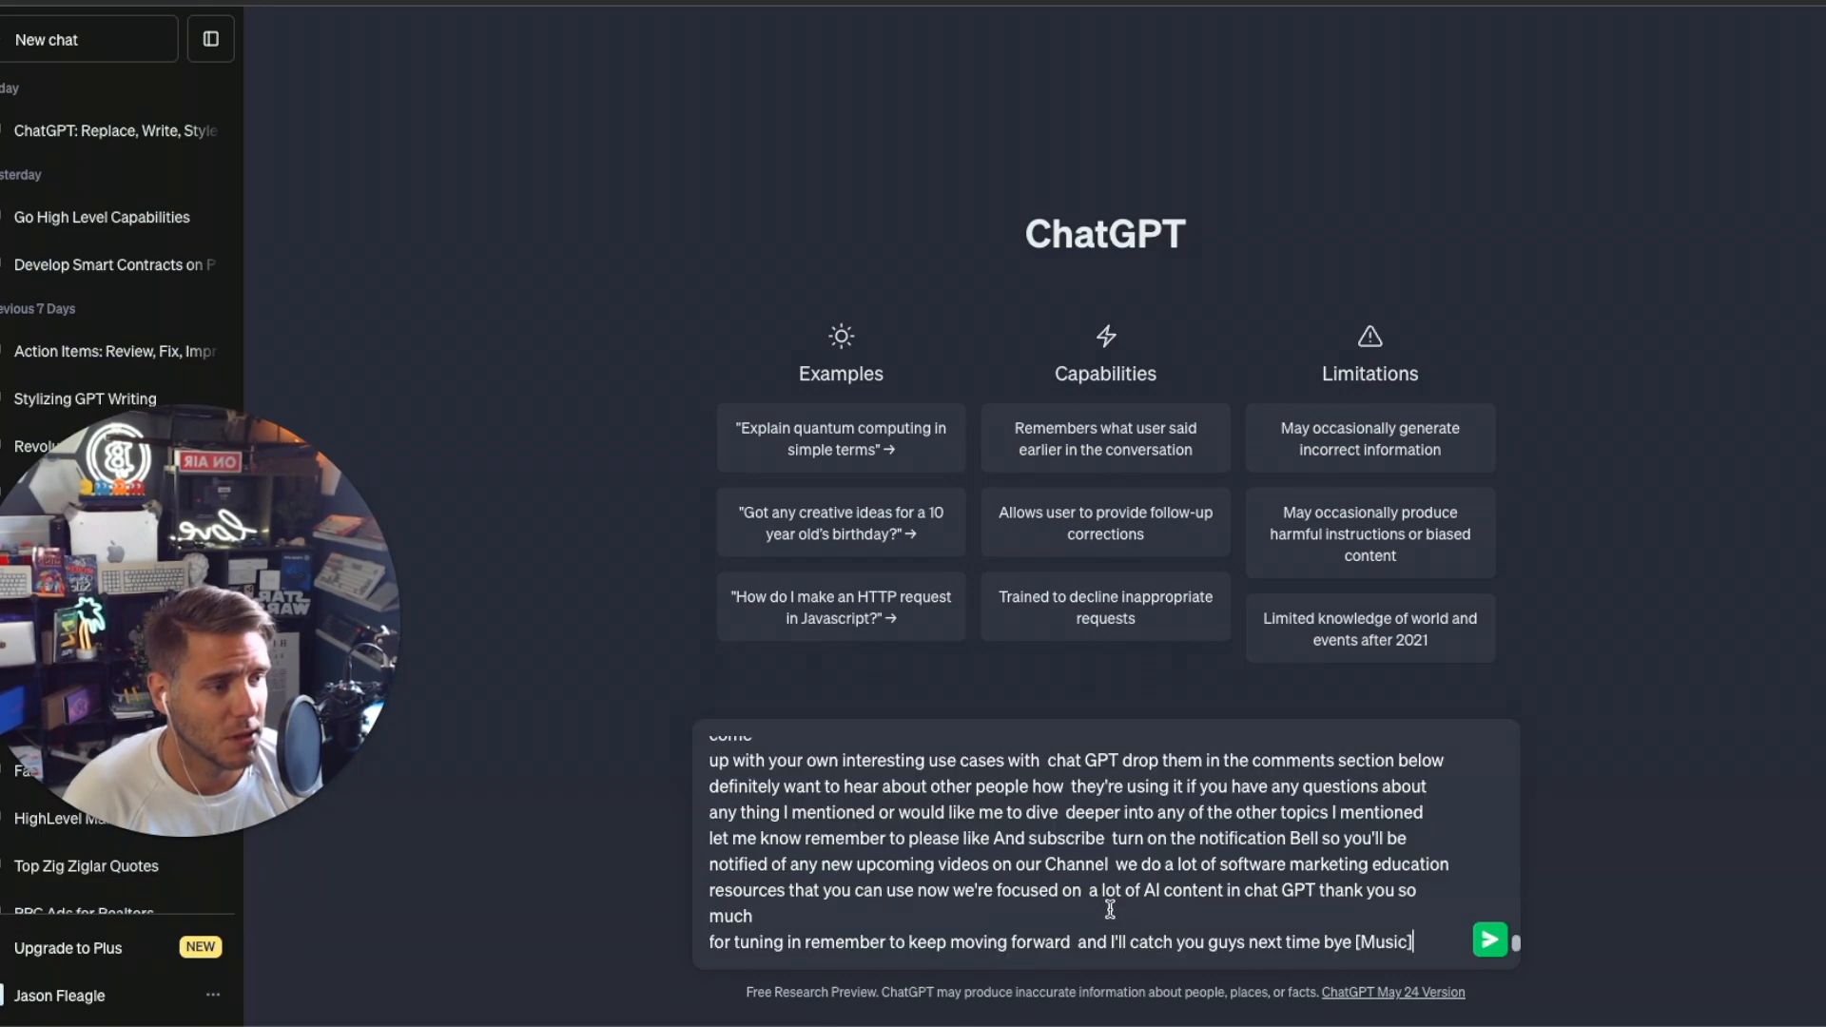
Send the writing-style request together with the pasted video transcript.
{"action": "left_click", "coordinate": [1490, 939]}
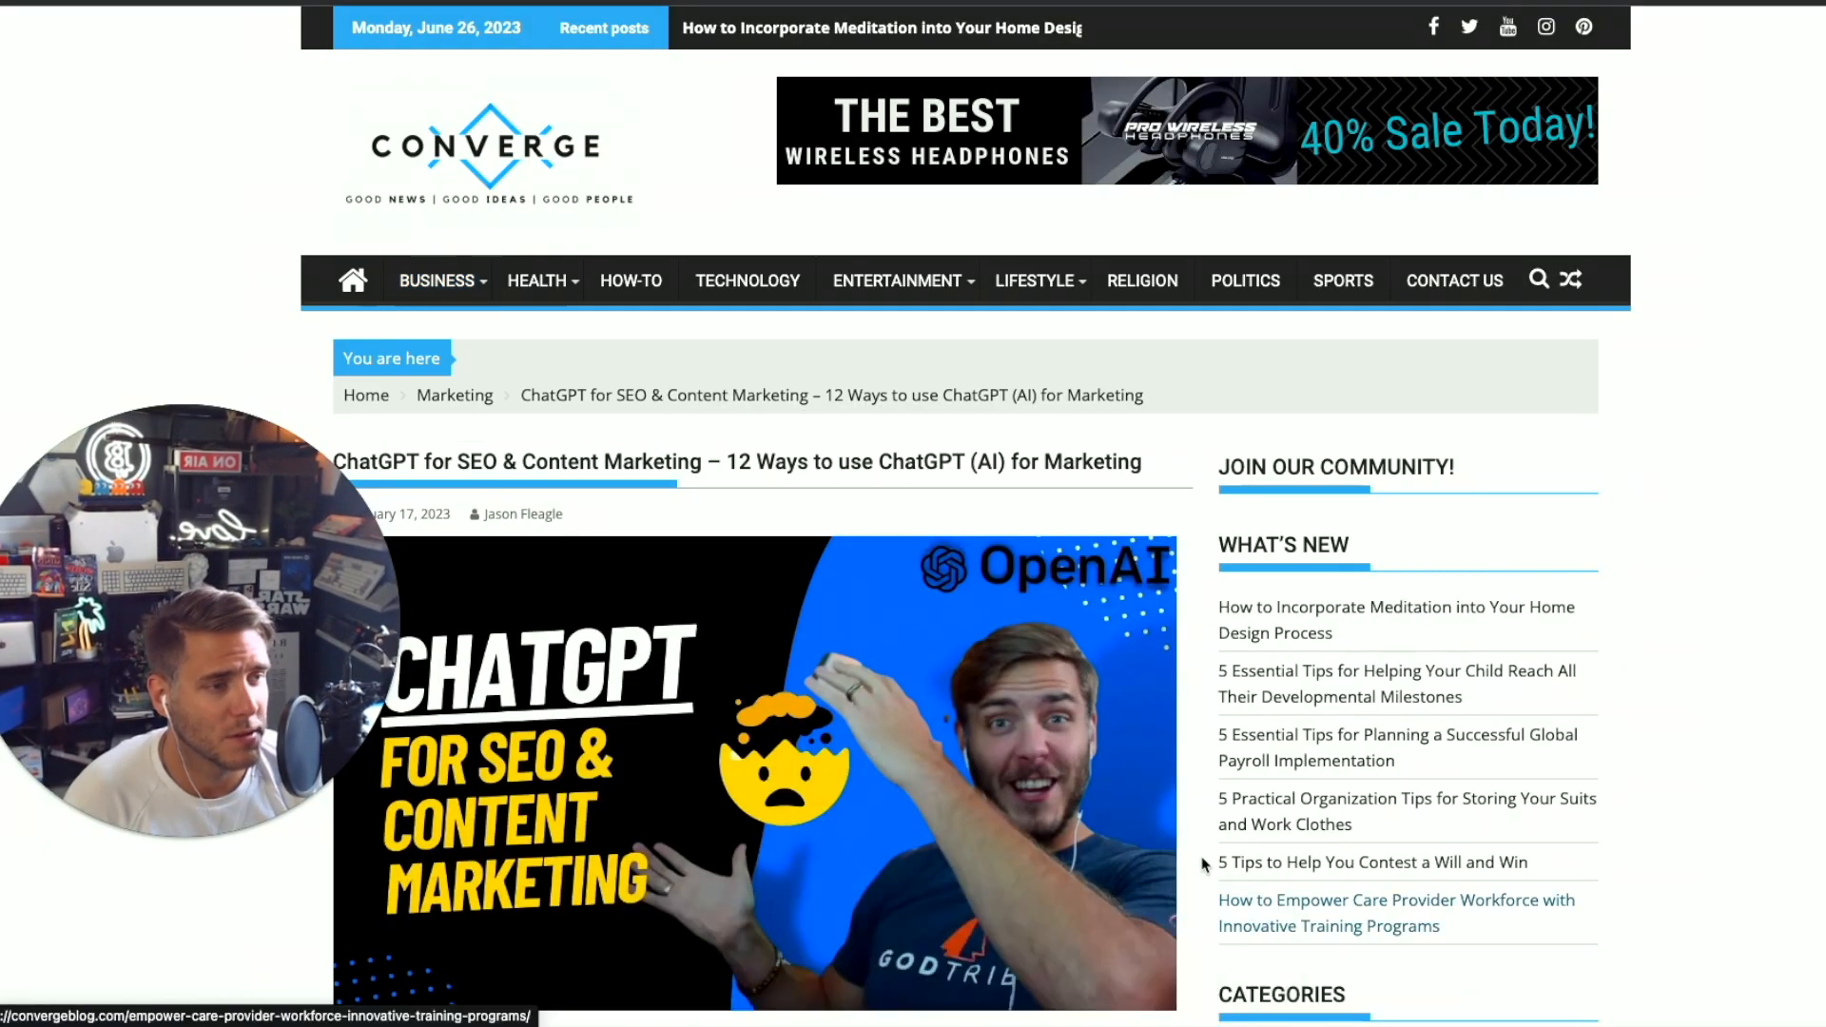
Scroll through the Converge article '12 Ways to use ChatGPT (AI) for Marketing'.
{"action": "scroll", "scroll_direction": "down", "scroll_amount": 3}
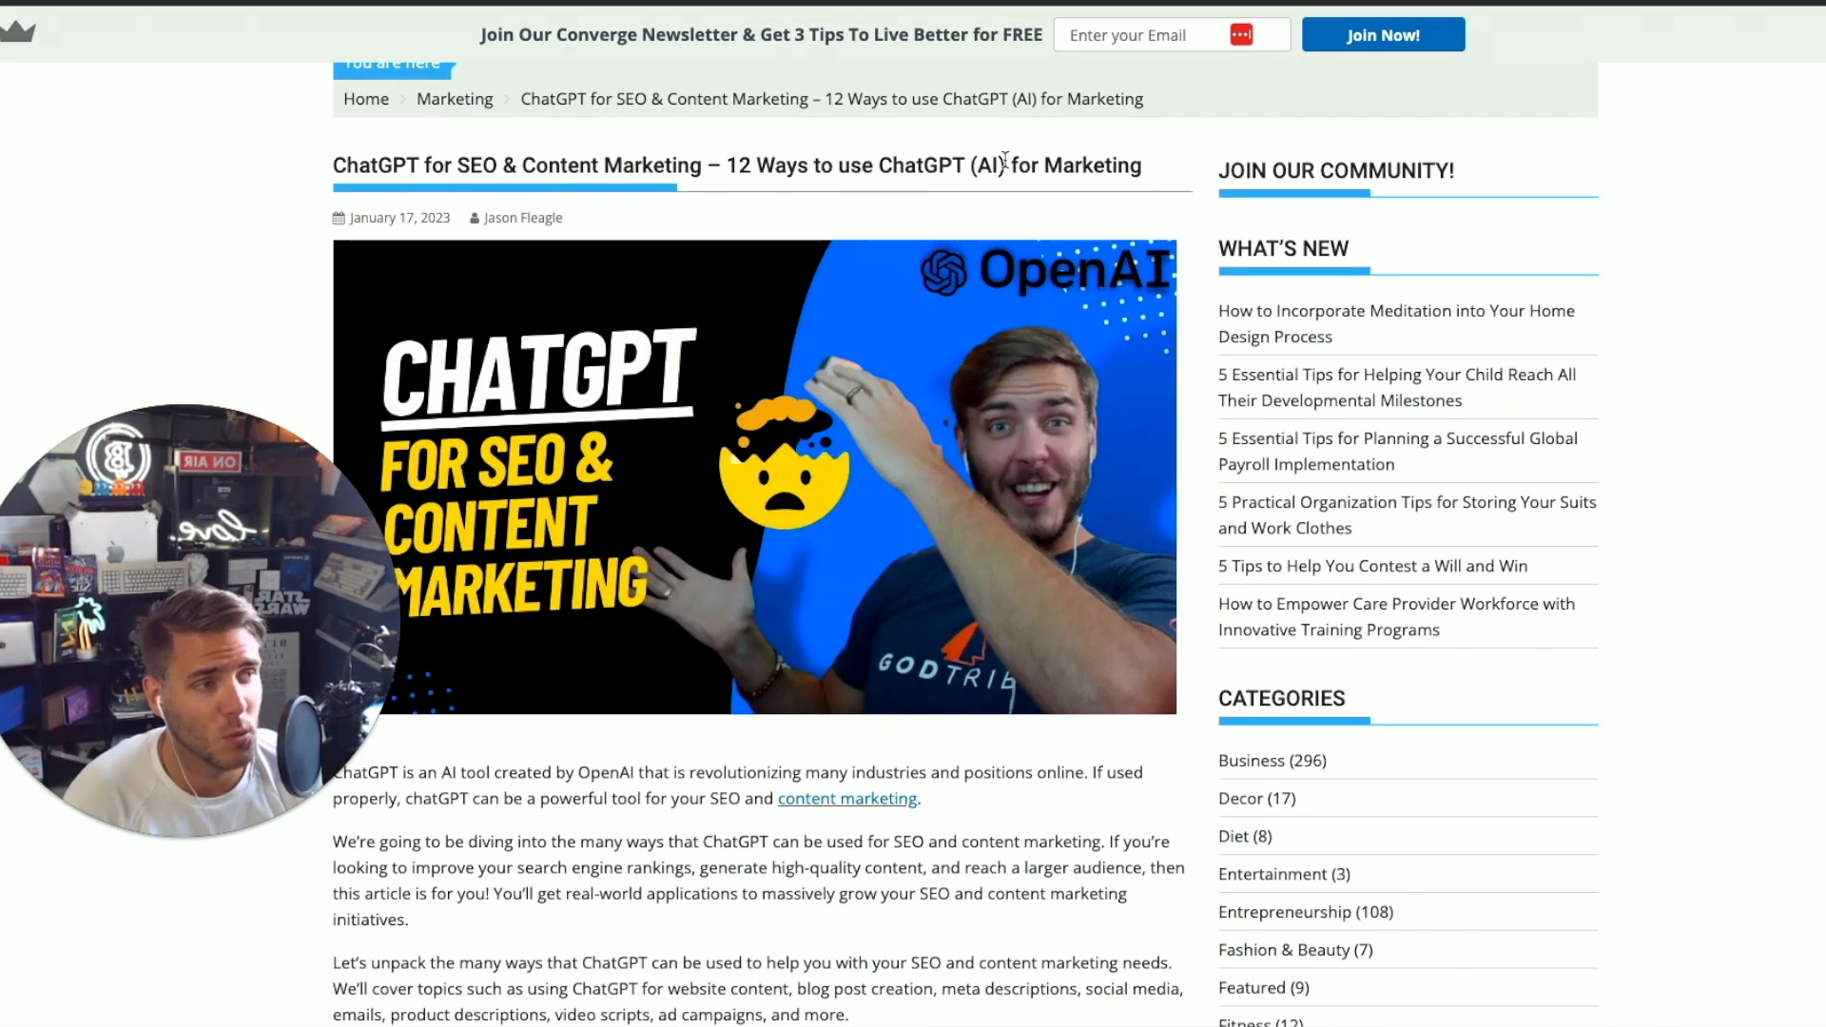
{"action": "scroll", "scroll_direction": "down", "scroll_amount": 3}
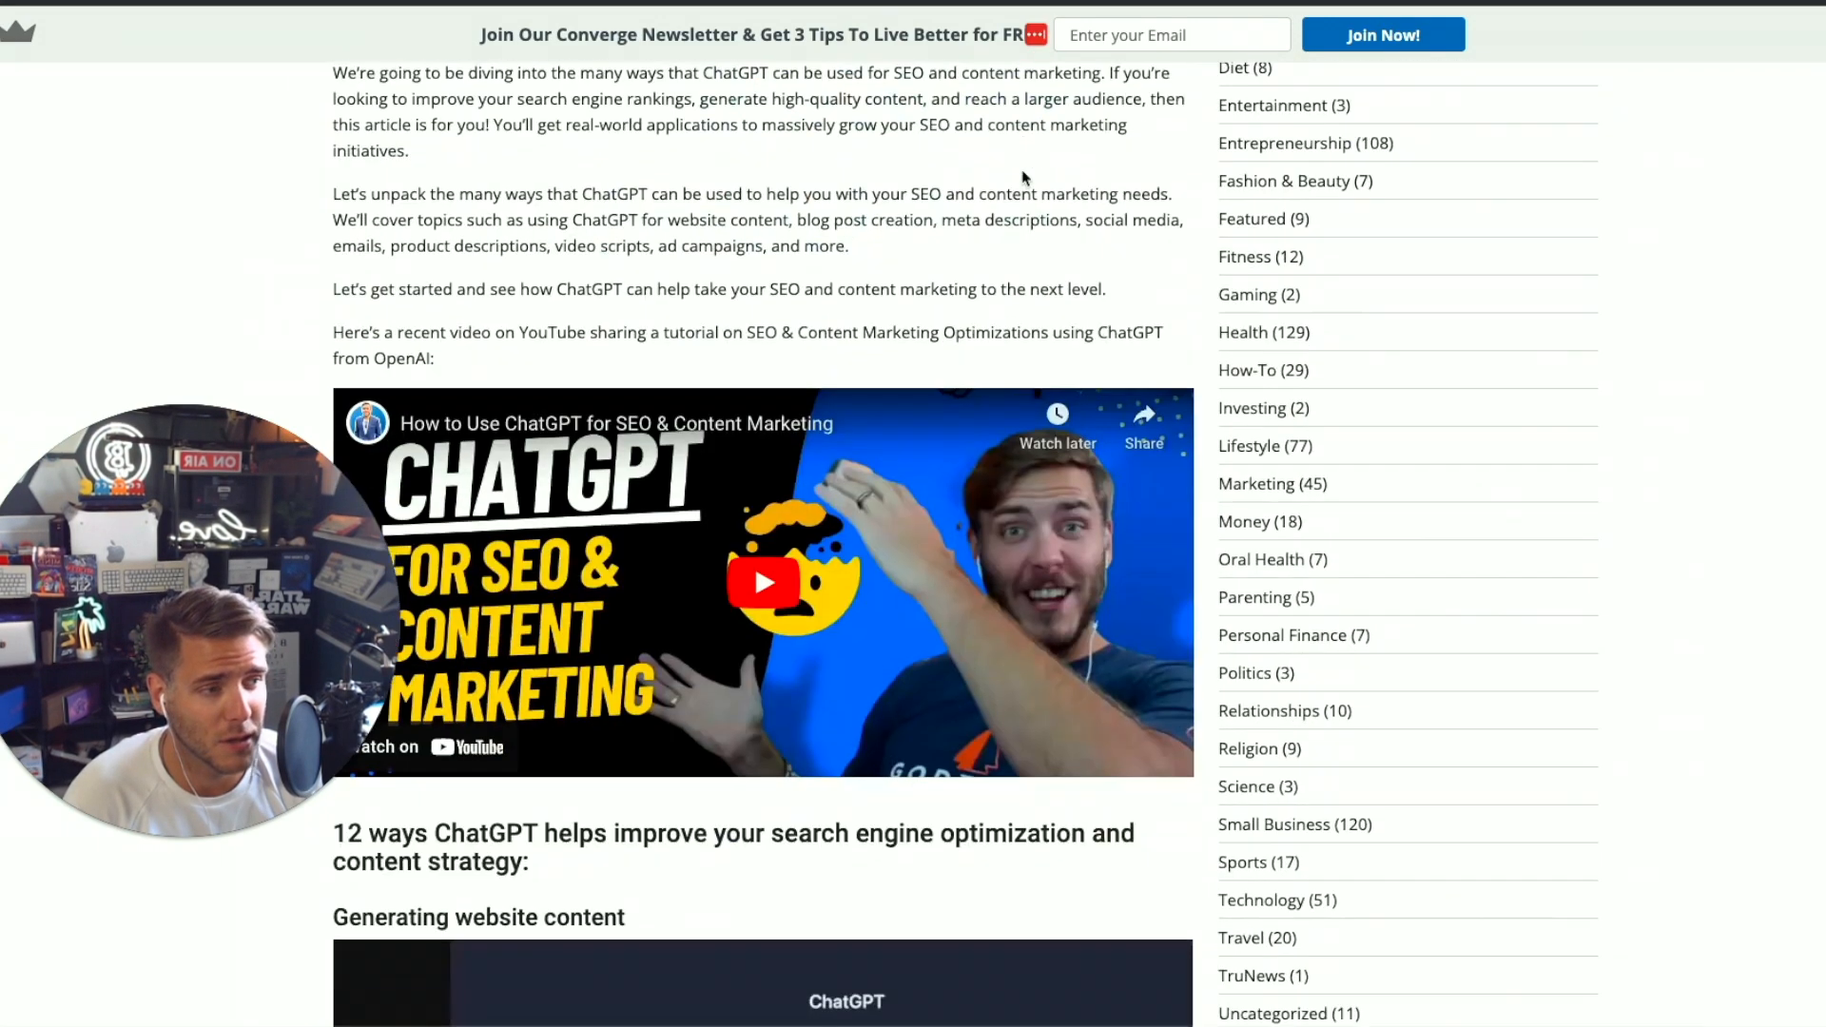
{"action": "scroll", "scroll_direction": "up", "scroll_amount": 3}
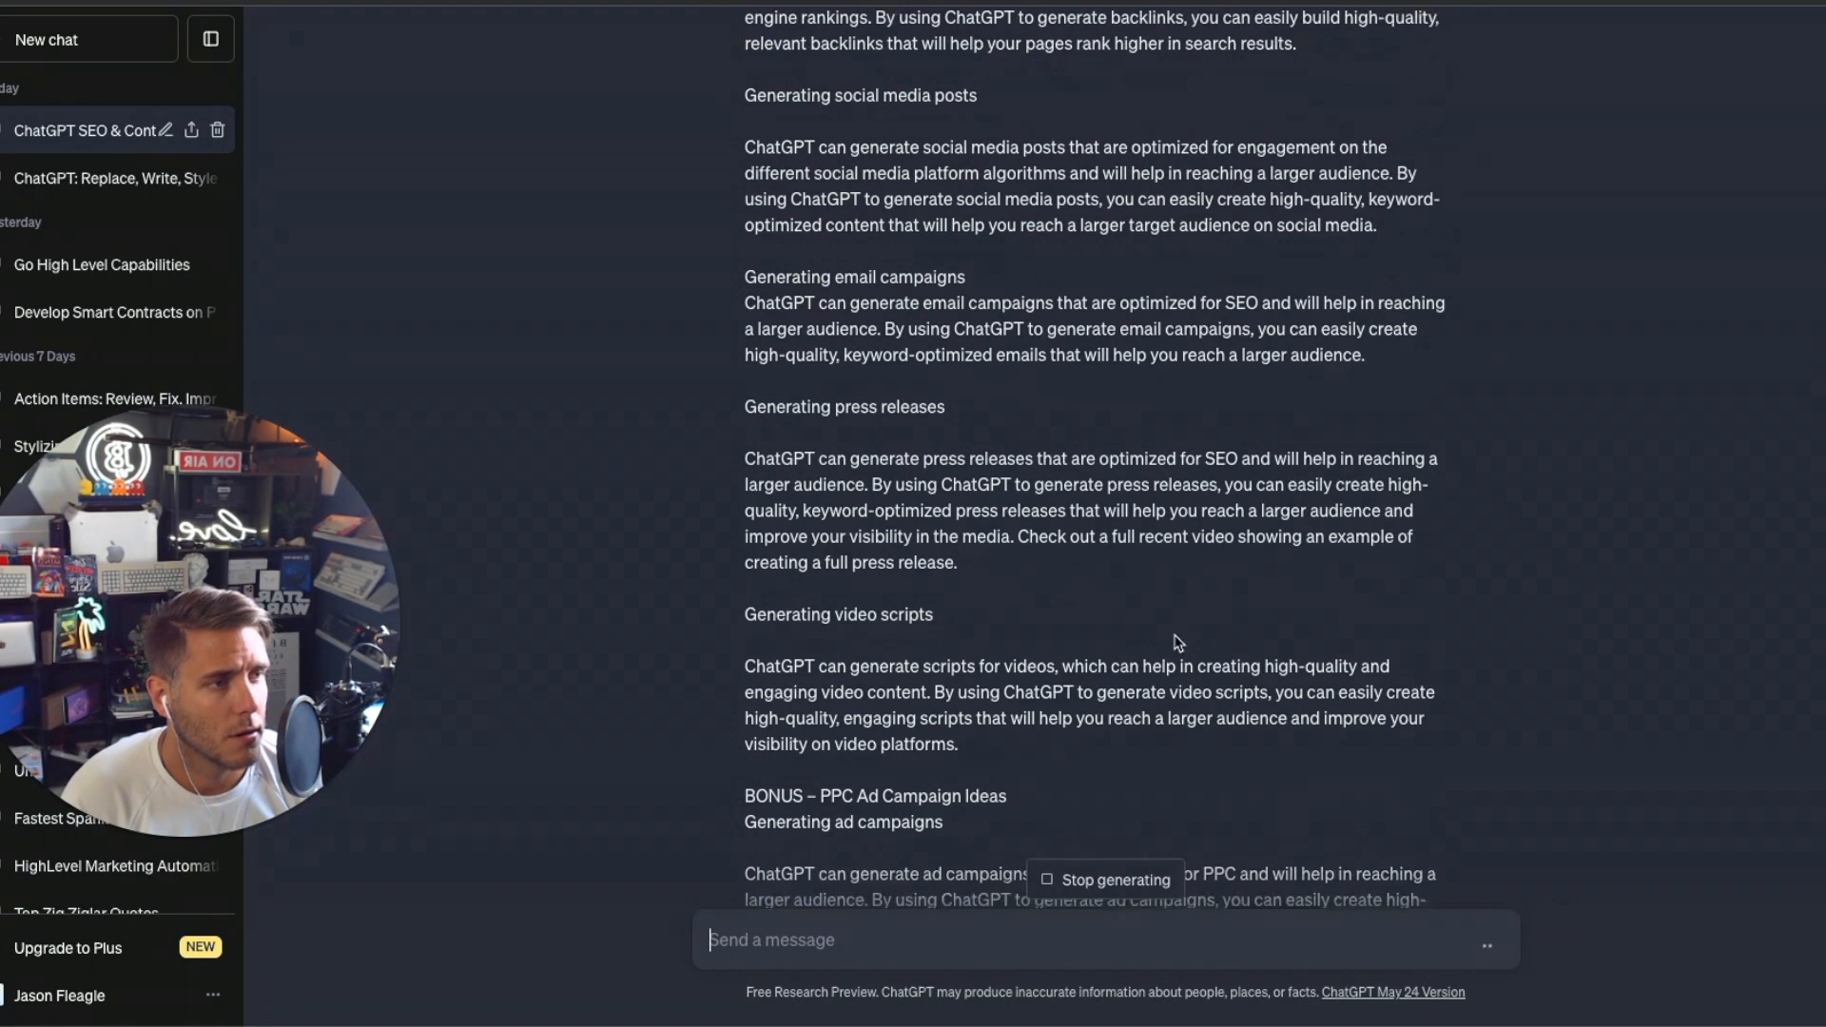
Scroll through ChatGPT's rewritten draft of the 12-ways article as it generates.
{"action": "scroll", "scroll_direction": "down", "scroll_amount": 3}
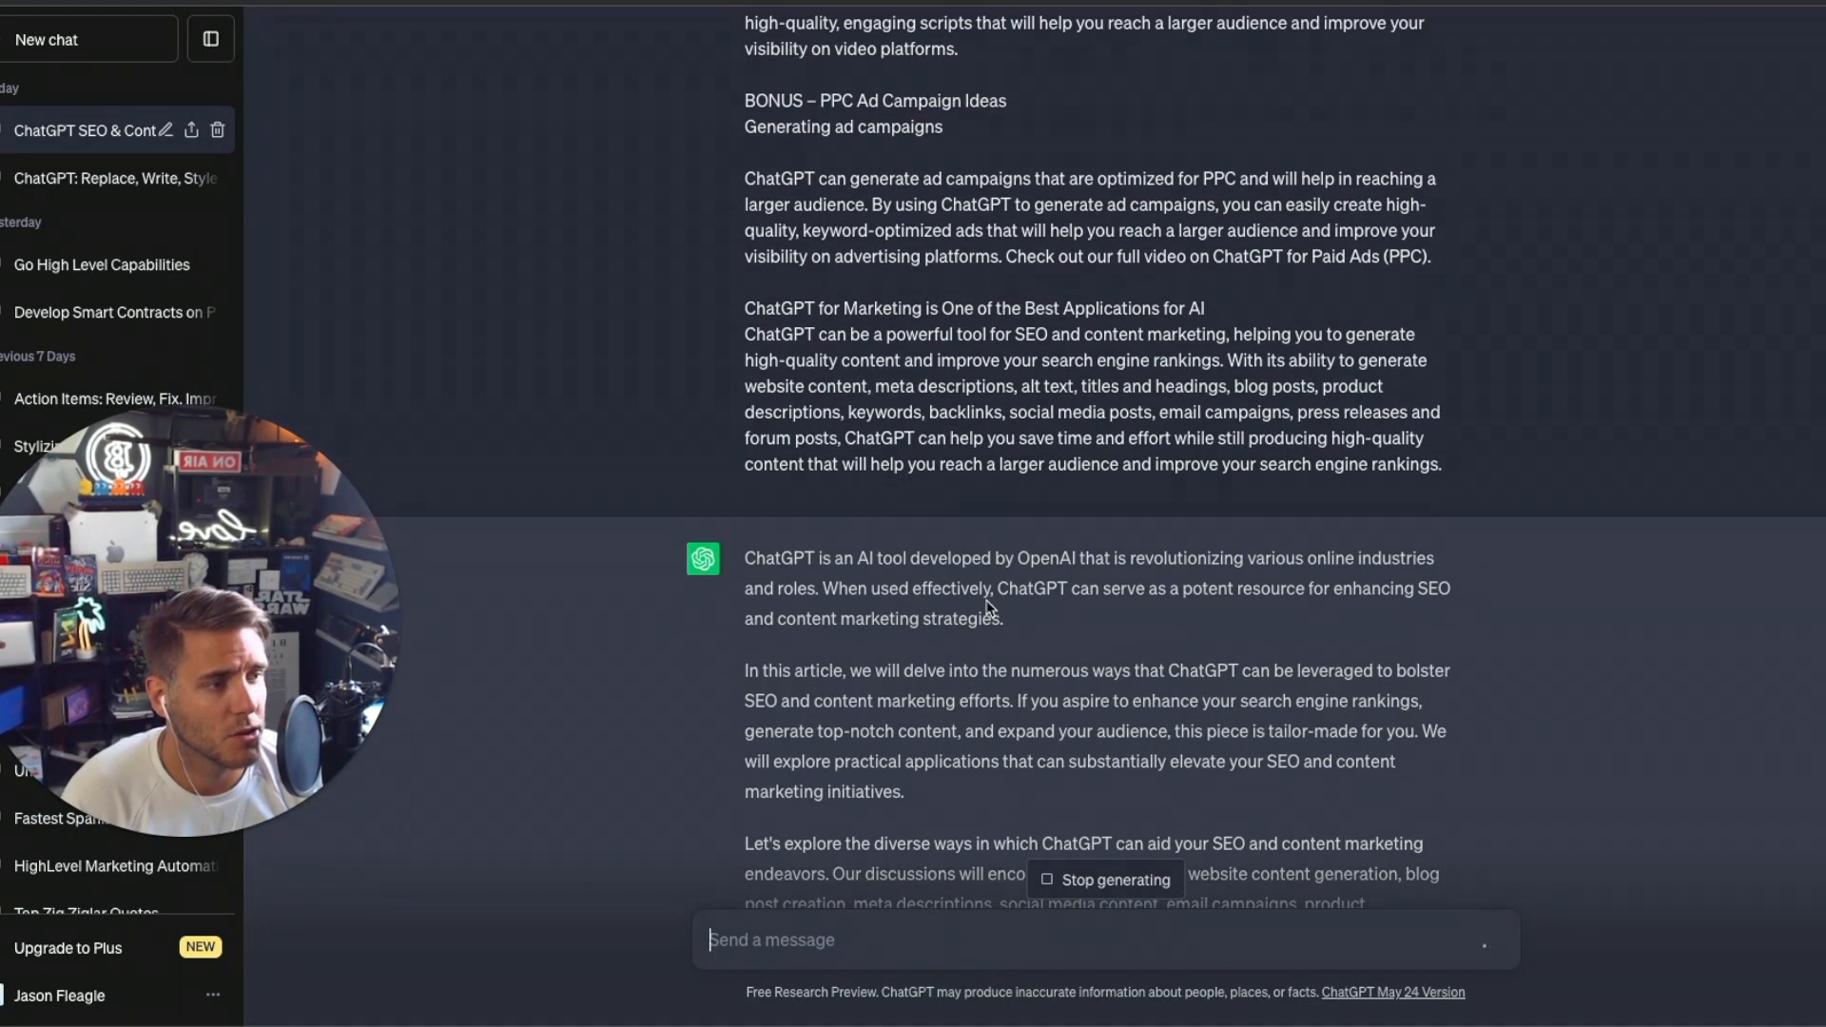
{"action": "scroll", "scroll_direction": "down", "scroll_amount": 3}
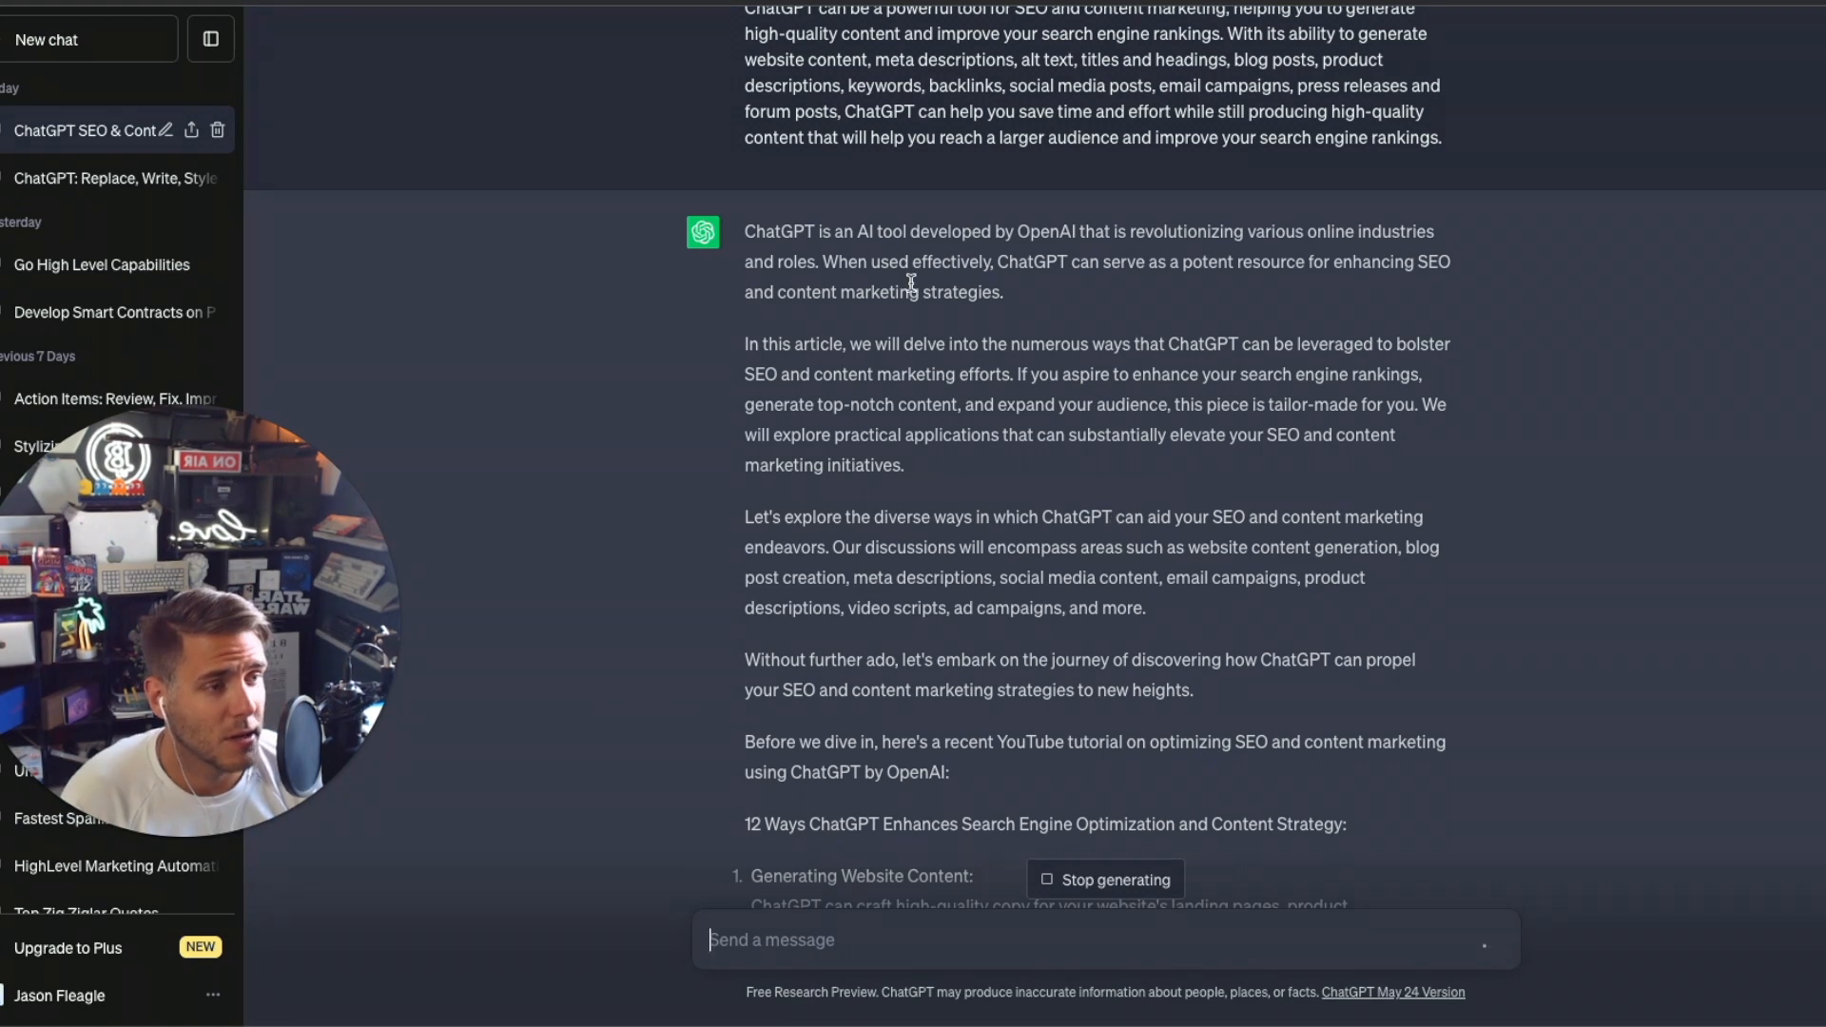
{"action": "scroll", "scroll_direction": "down", "scroll_amount": 3}
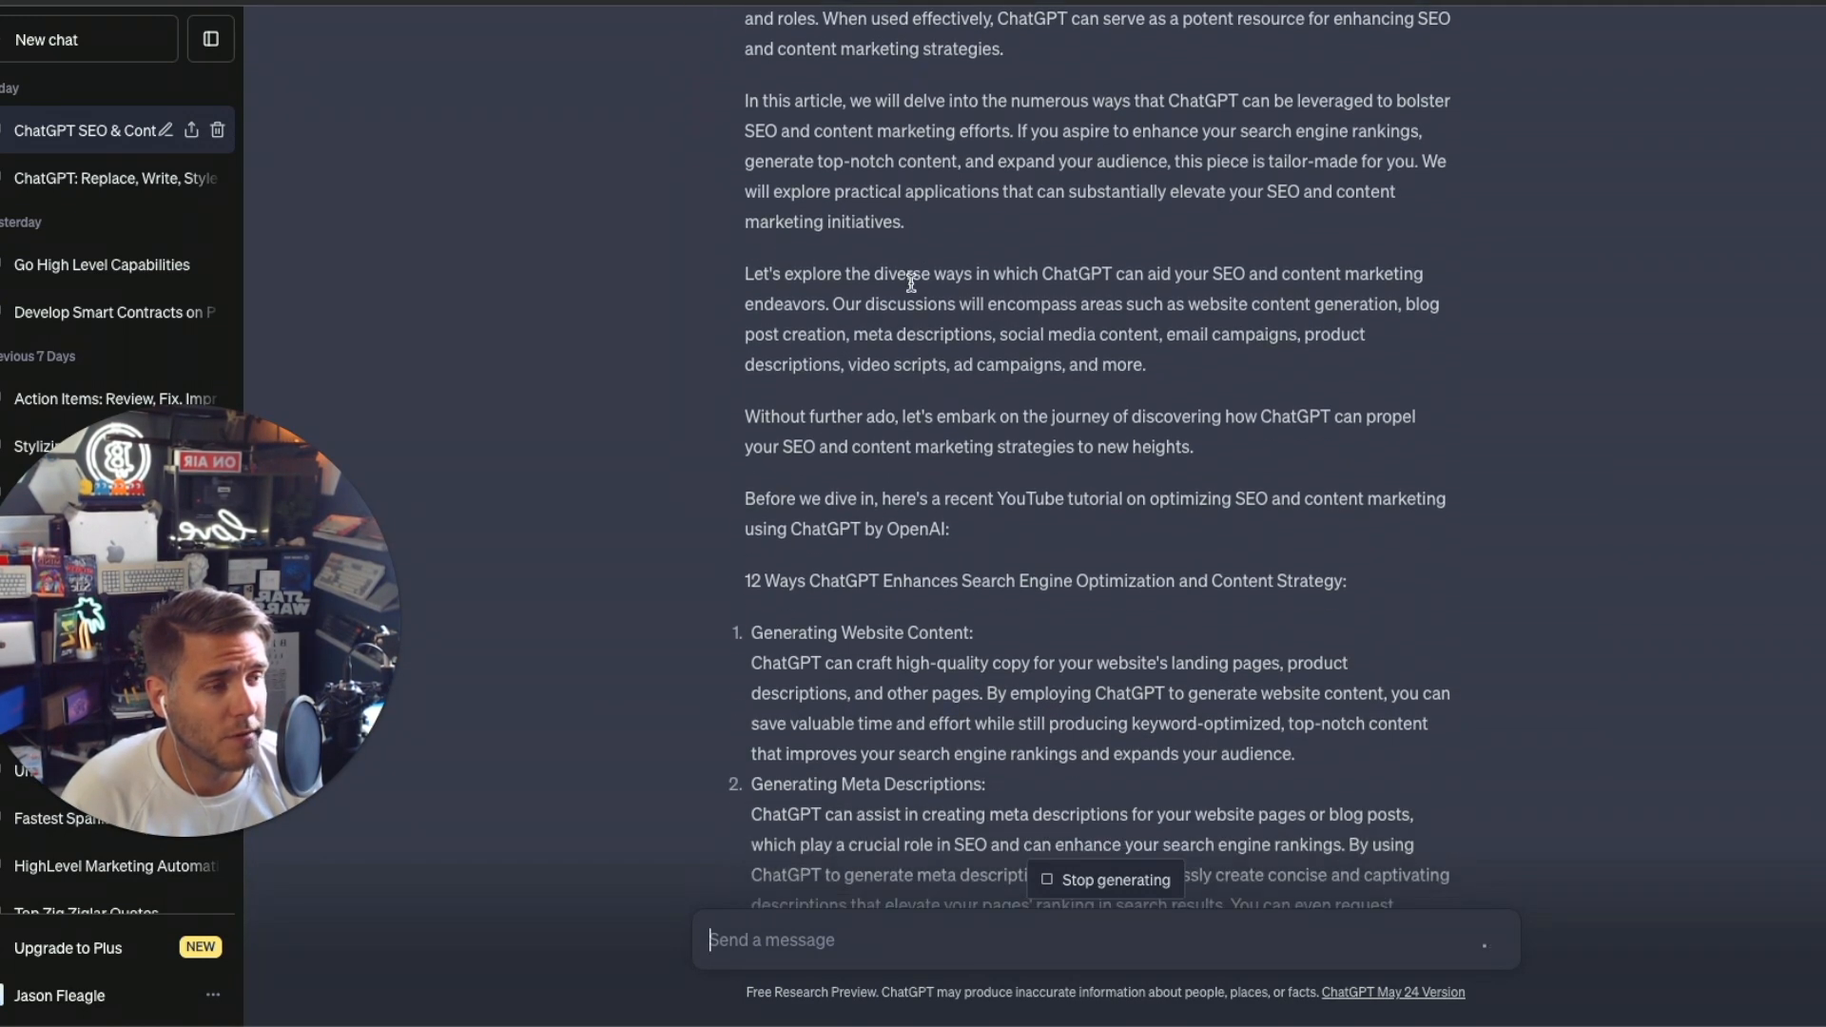
{"action": "scroll", "scroll_direction": "down", "scroll_amount": 3}
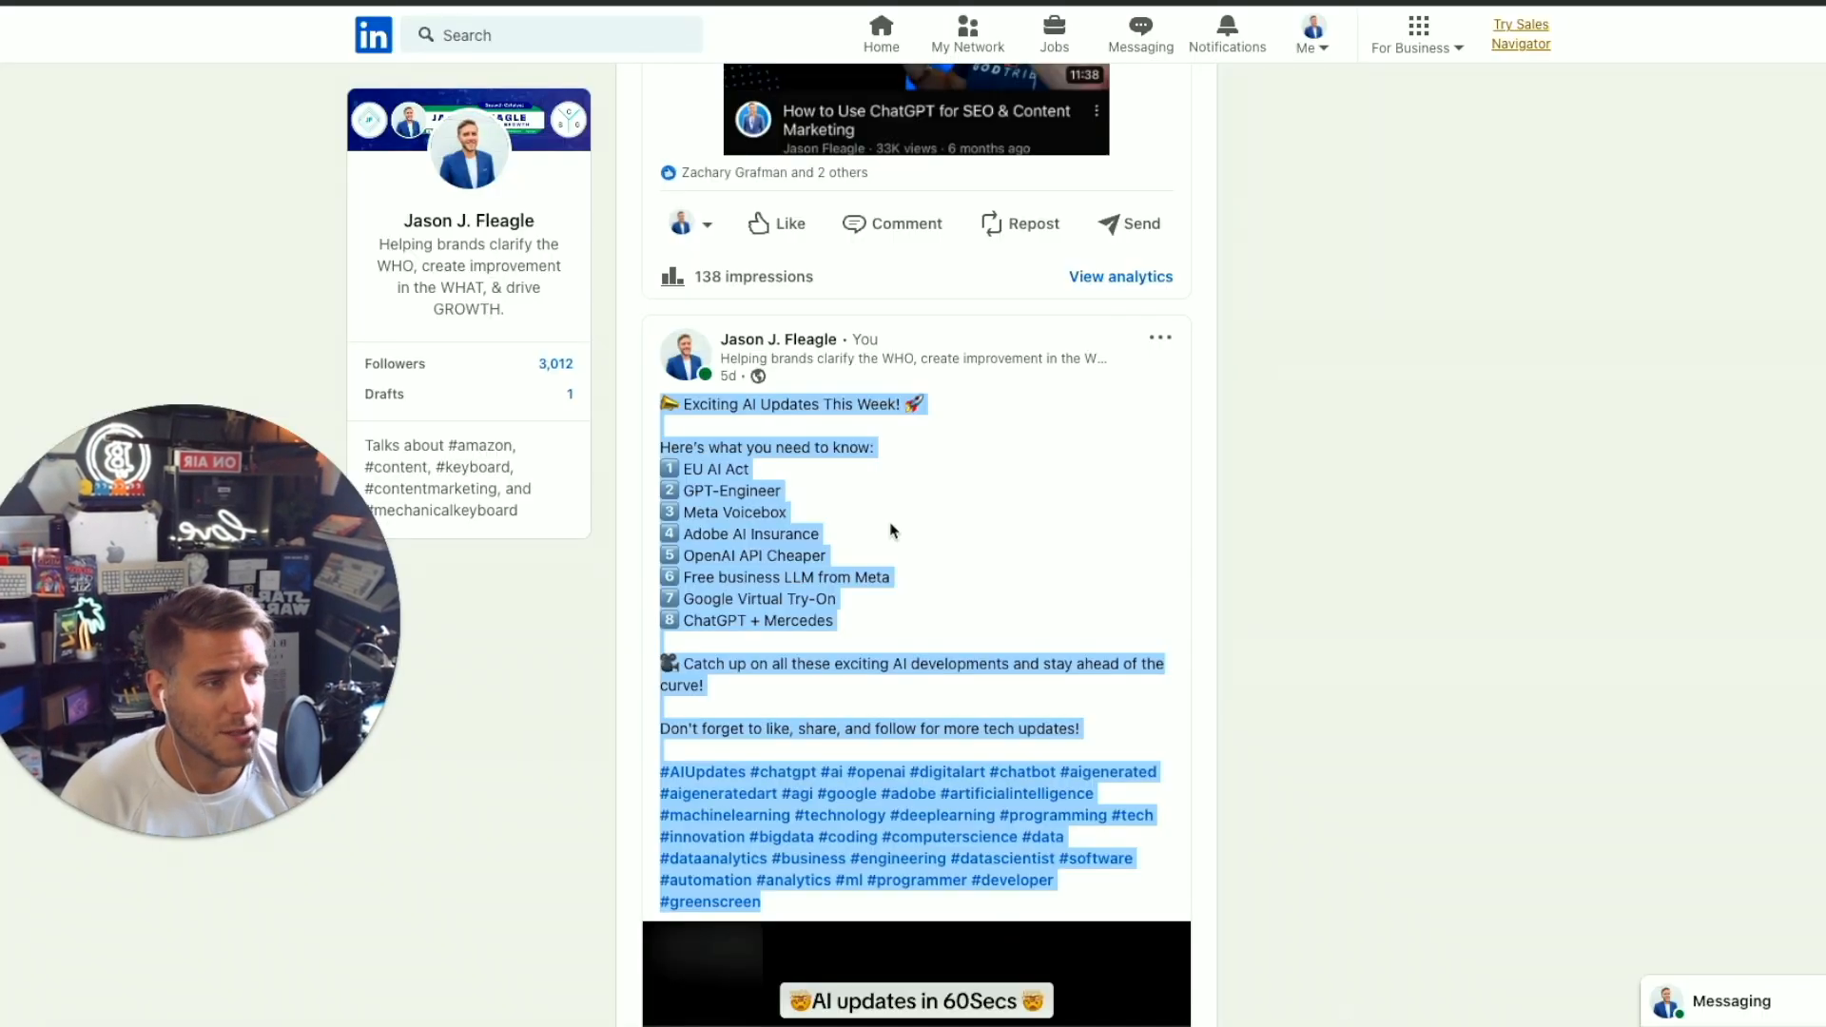
Scroll the LinkedIn feed down to the 'Exciting AI Updates This Week!' post.
{"action": "scroll", "scroll_direction": "down", "scroll_amount": 3}
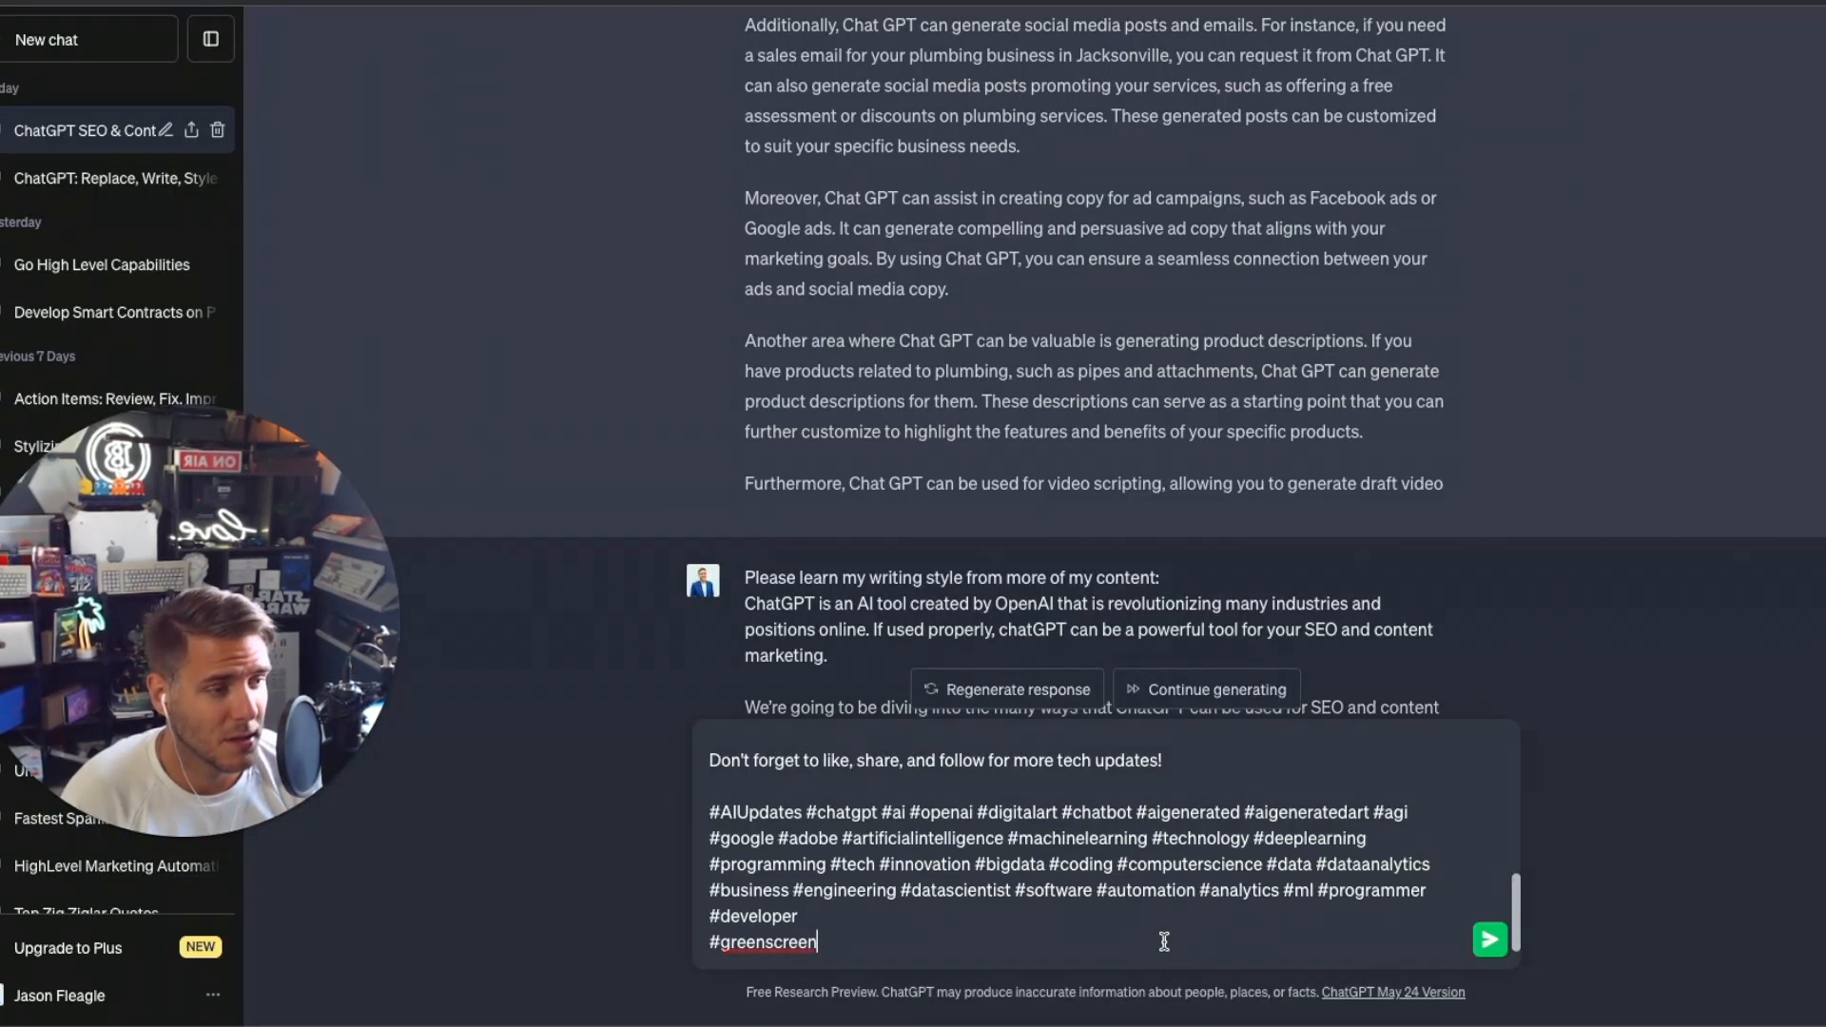
Send the pasted LinkedIn AI-updates post, hashtags included, as another writing sample.
{"action": "left_click", "coordinate": [1489, 940]}
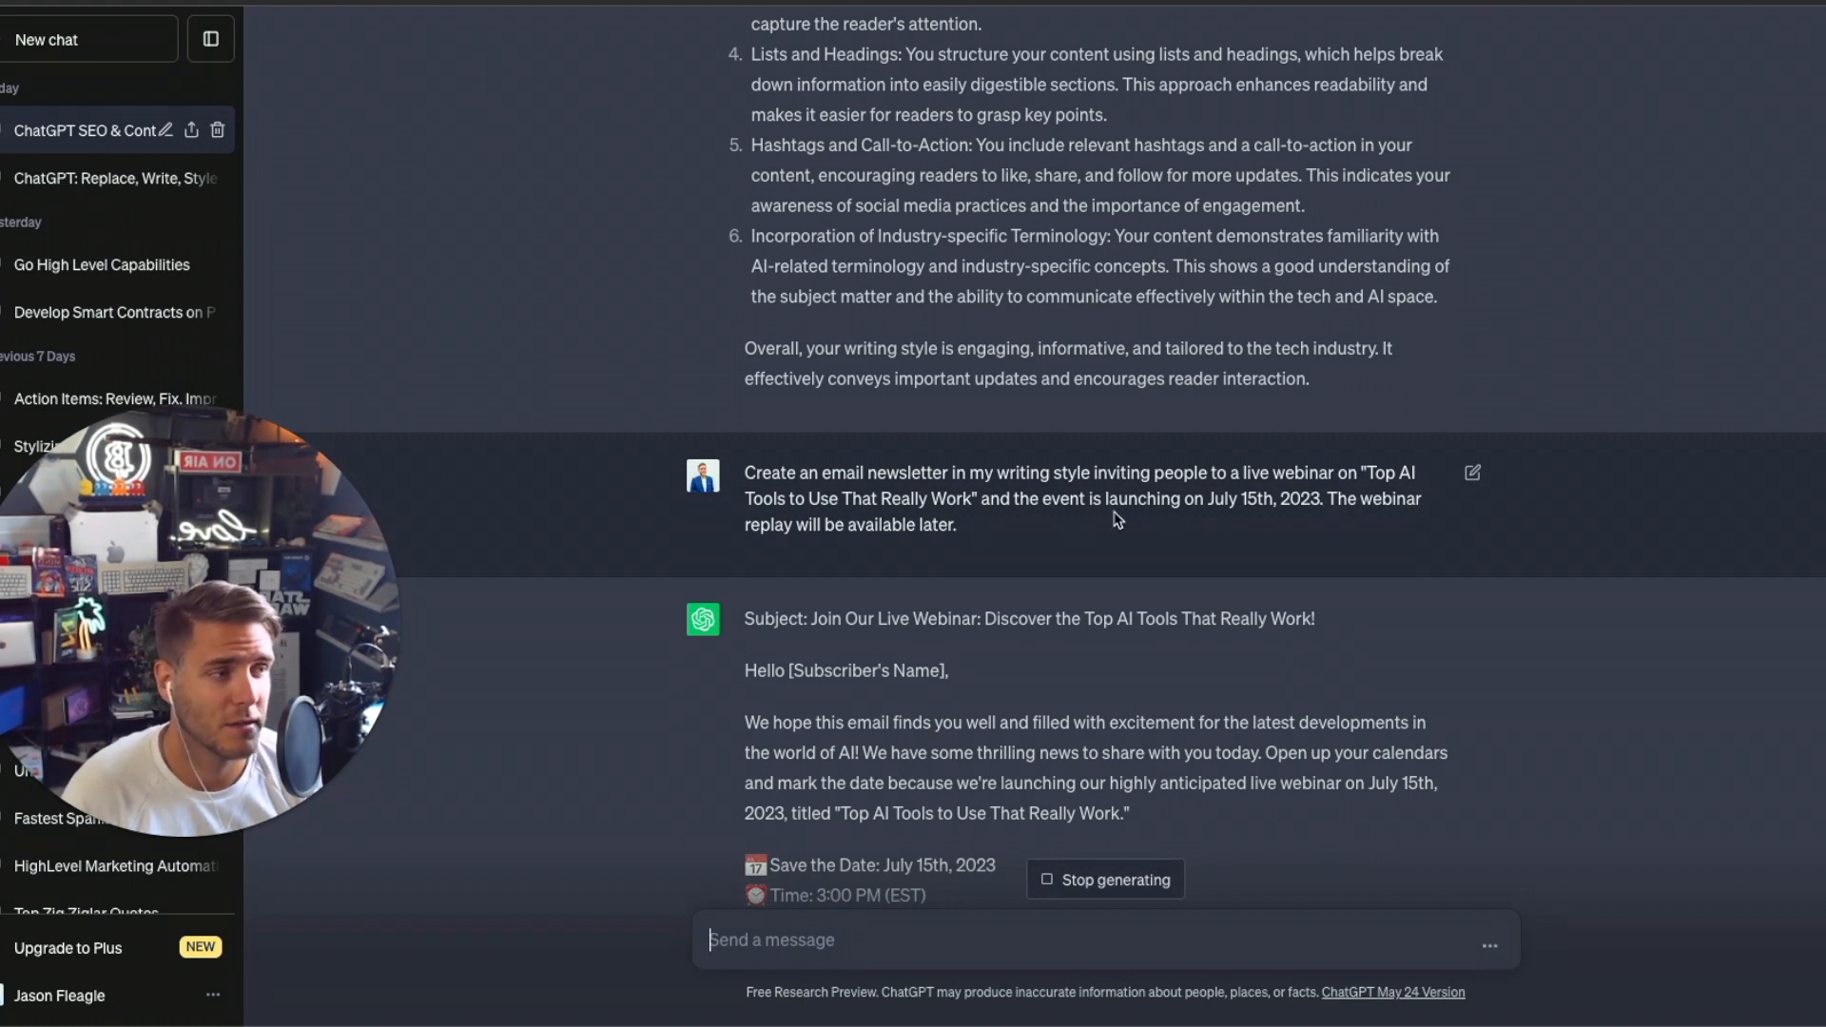
{"action": "mouse_move", "coordinate": [815, 553]}
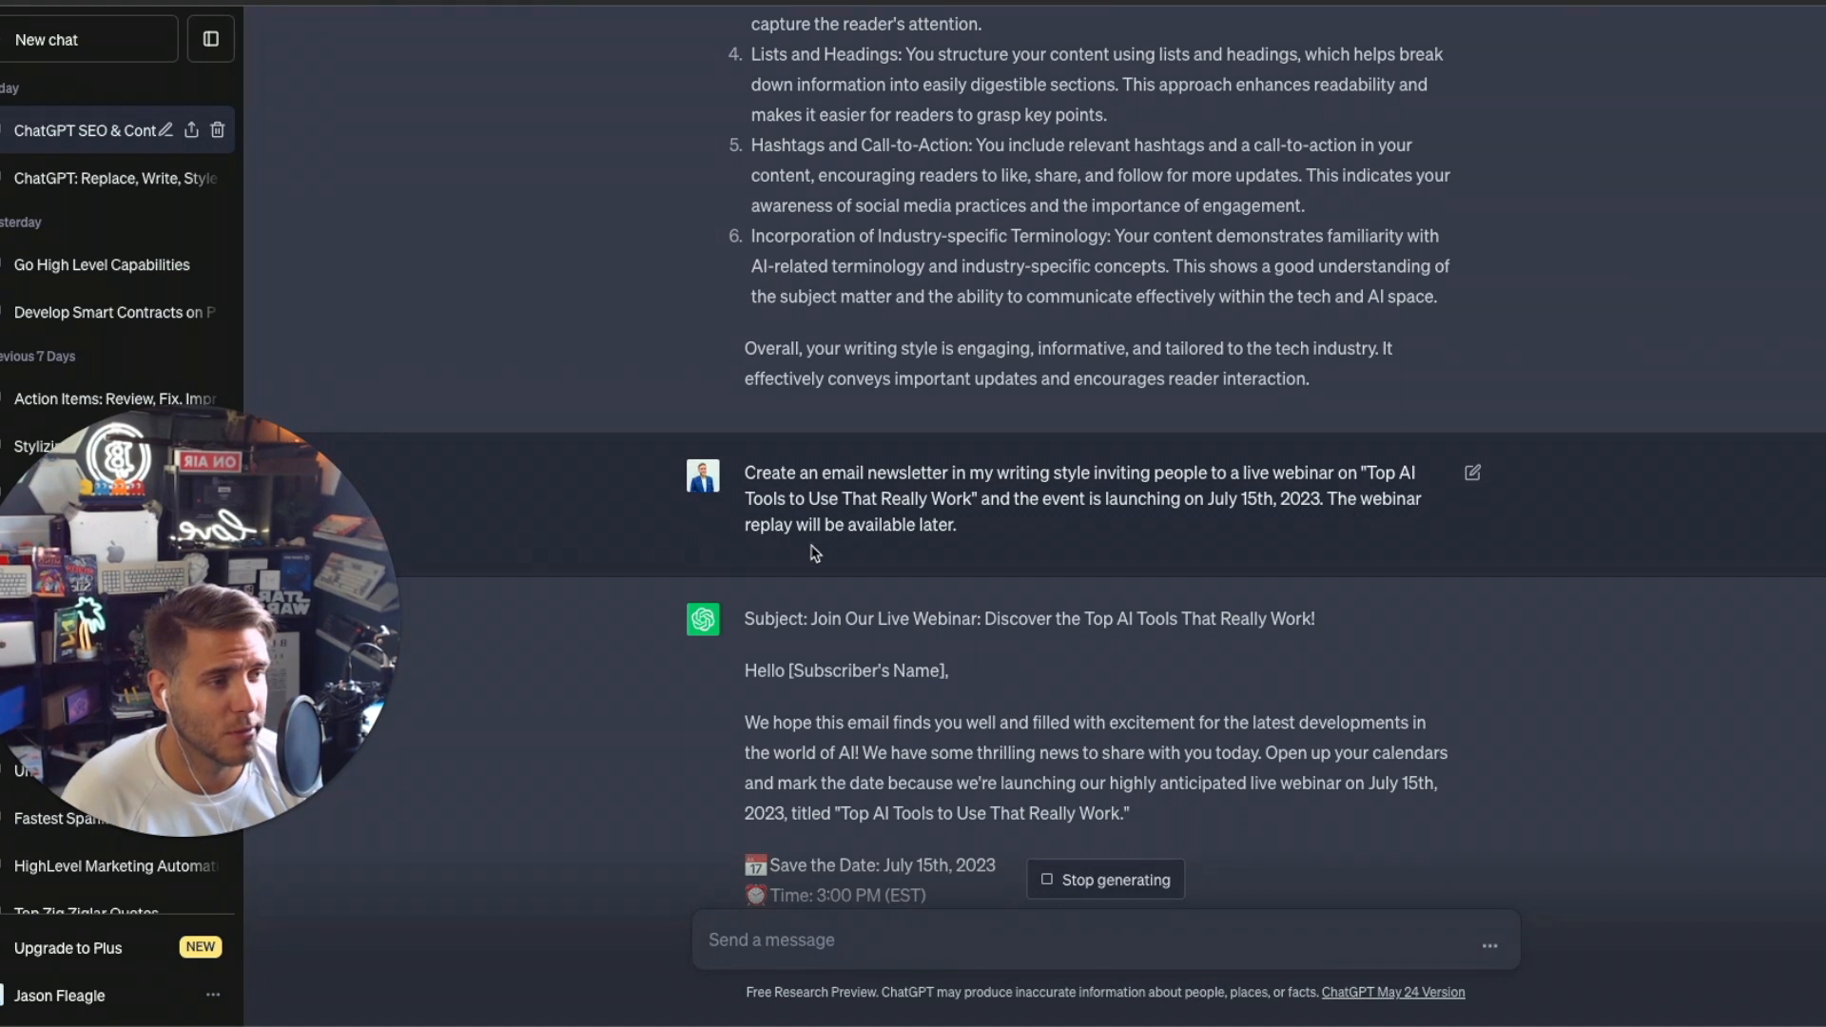
{"action": "mouse_move", "coordinate": [1215, 406]}
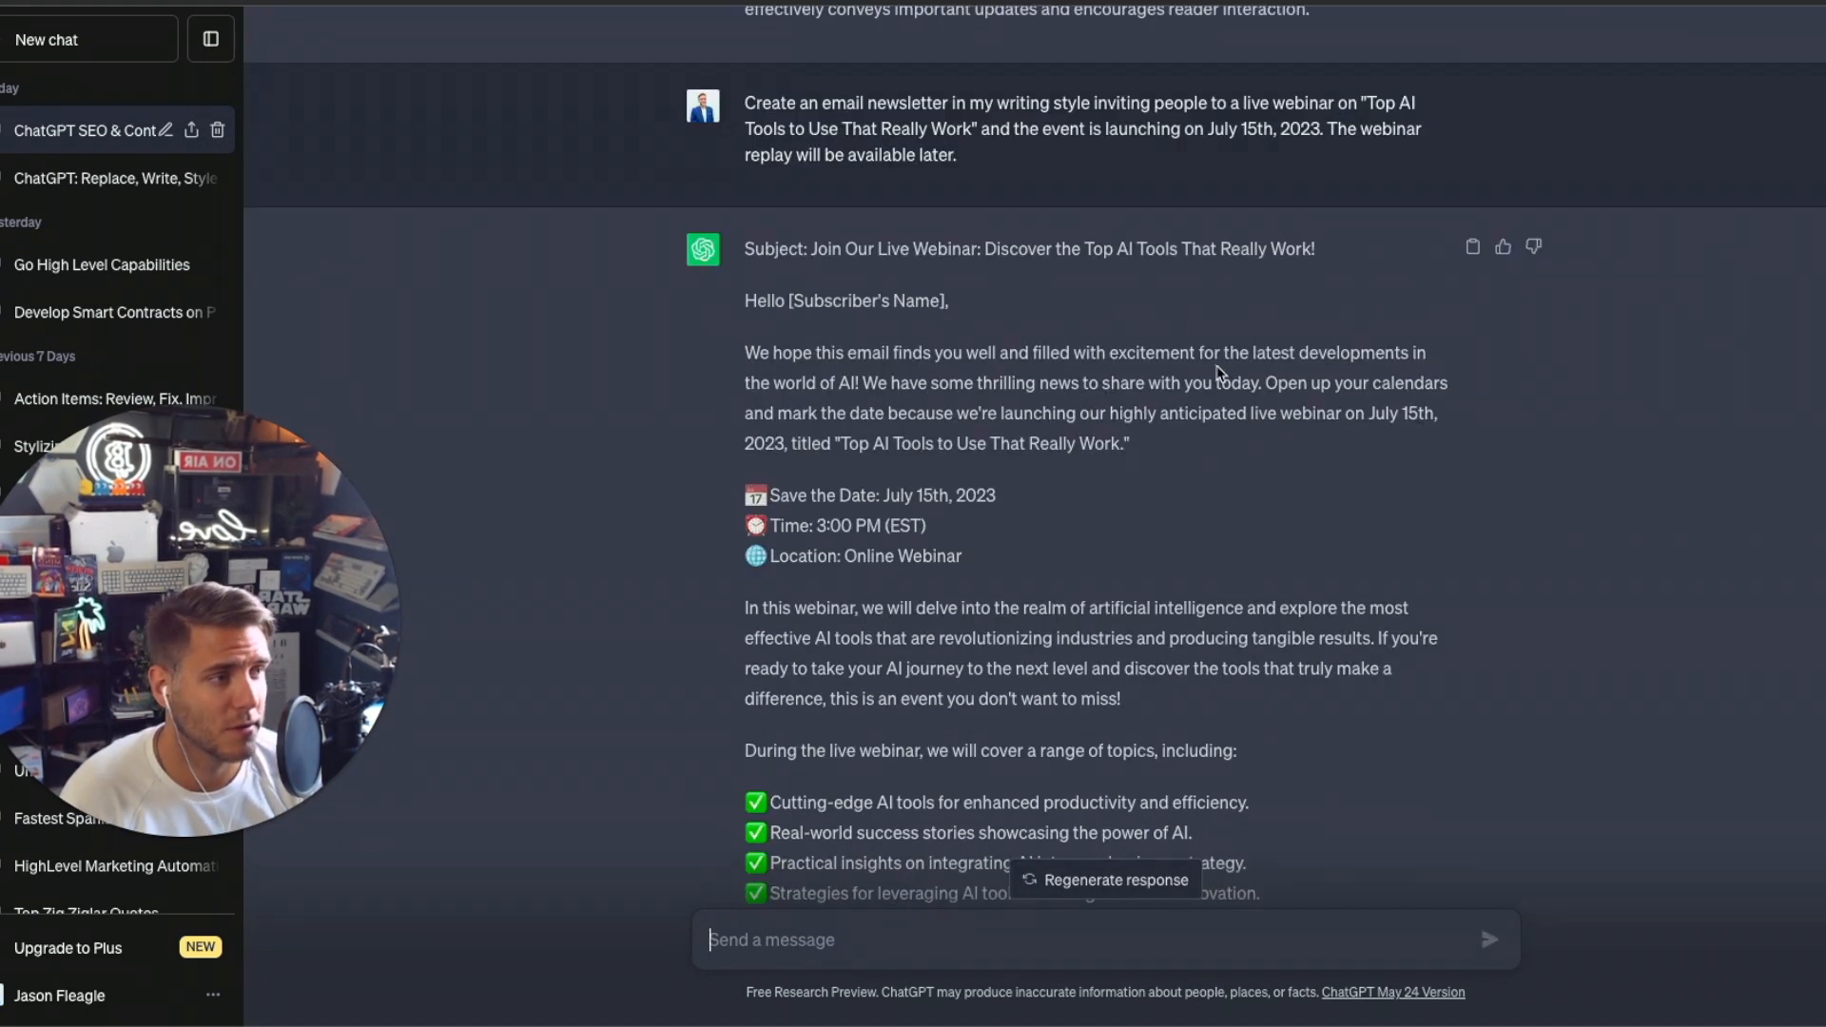
Scroll through the generated newsletter for the July 15th 'Top AI Tools to Use That Really Work' webinar.
{"action": "scroll", "scroll_direction": "down", "scroll_amount": 3}
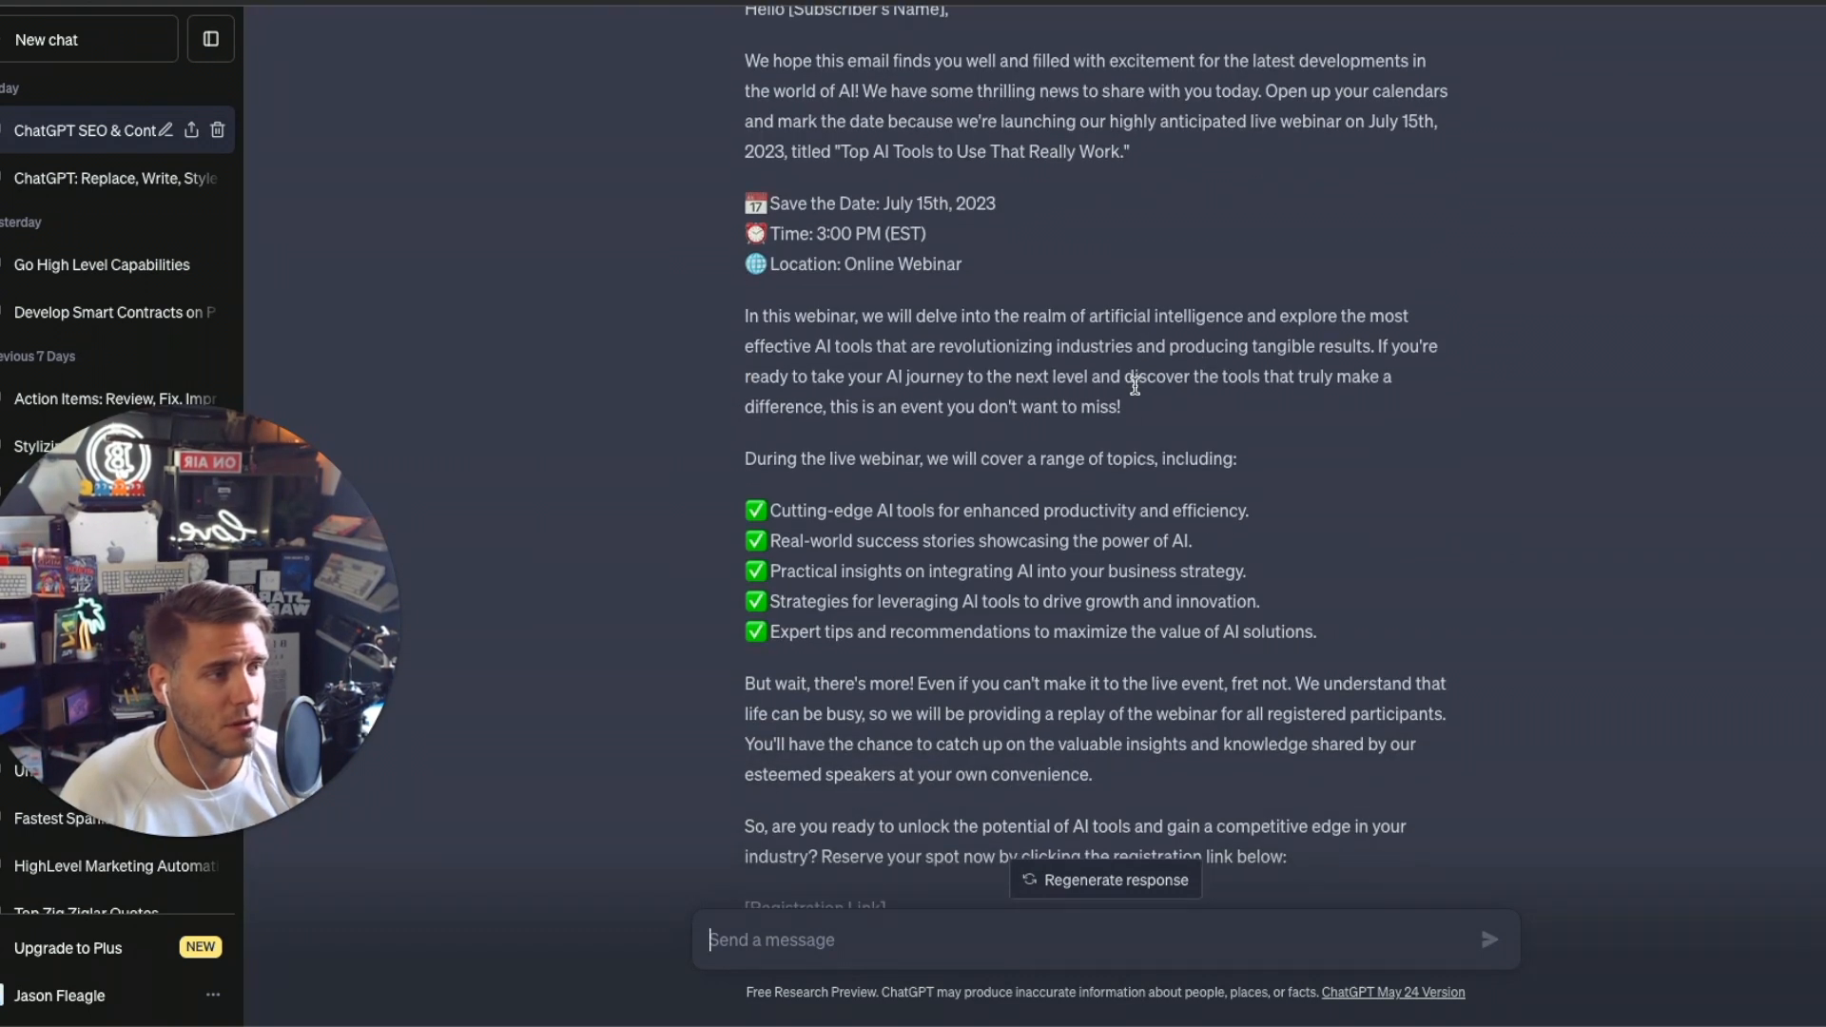
{"action": "mouse_move", "coordinate": [819, 338]}
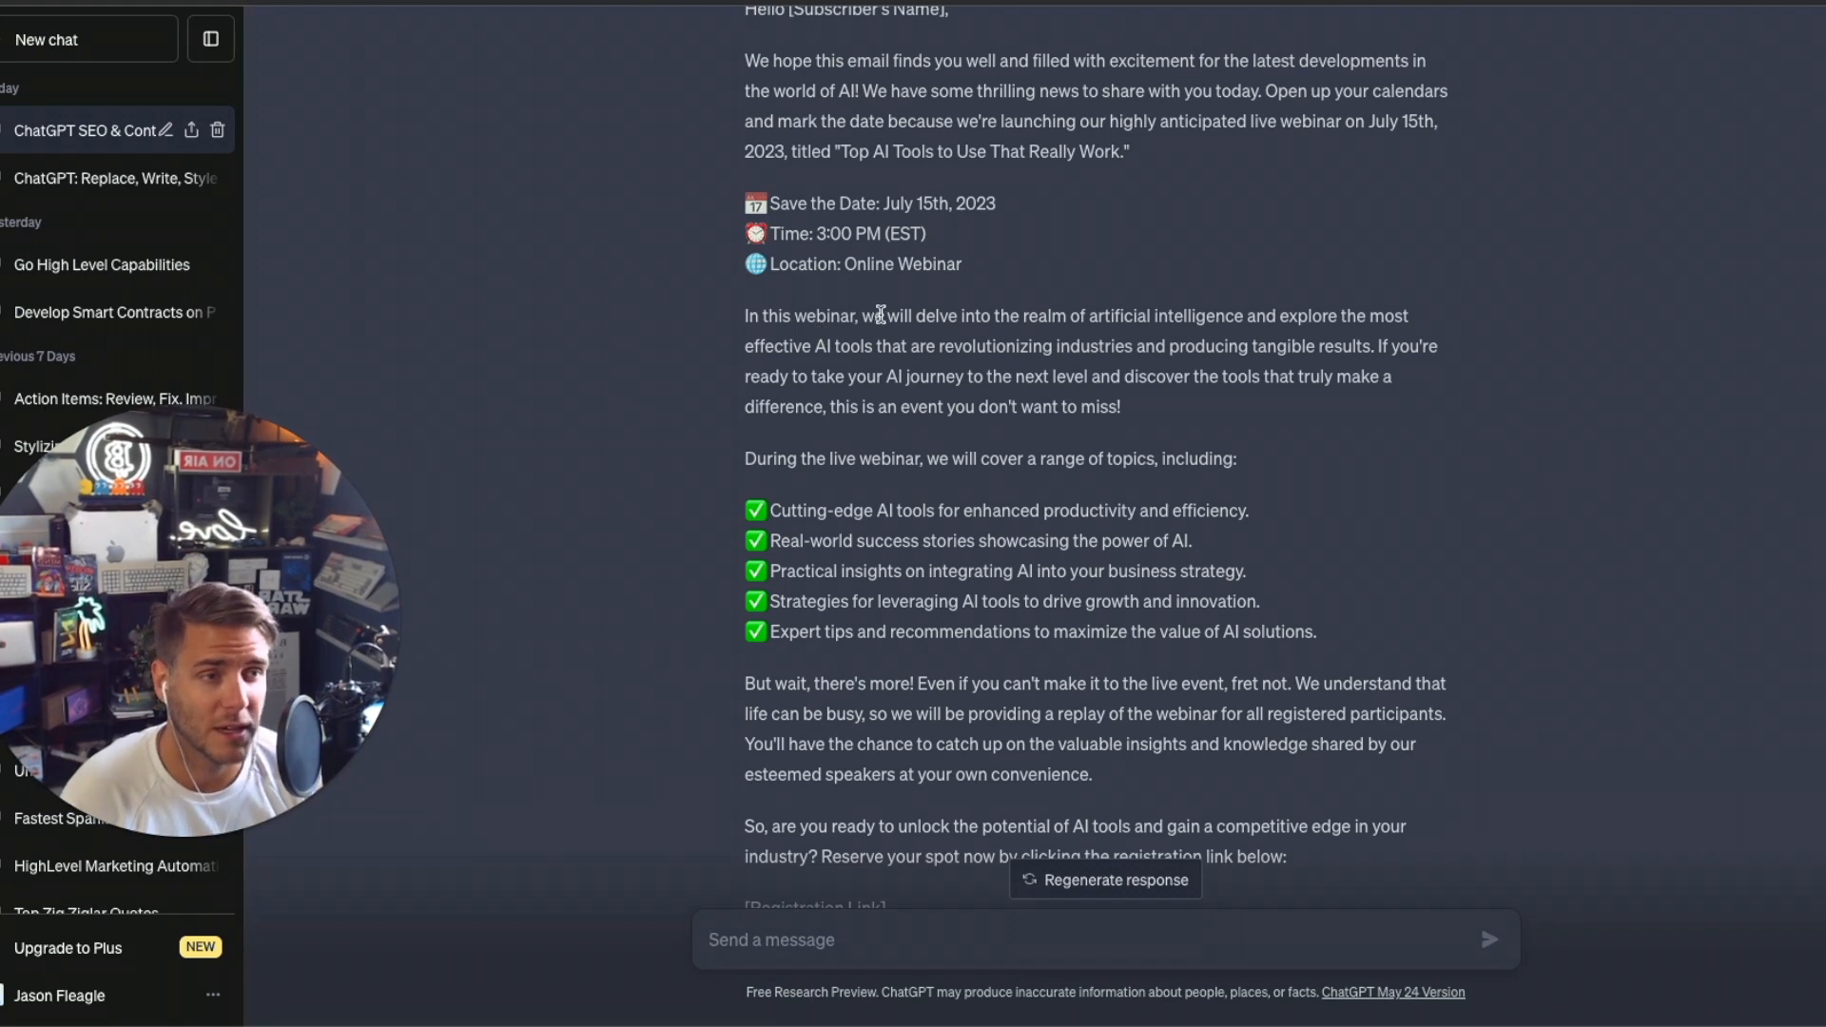
{"action": "scroll", "scroll_direction": "down", "scroll_amount": 3}
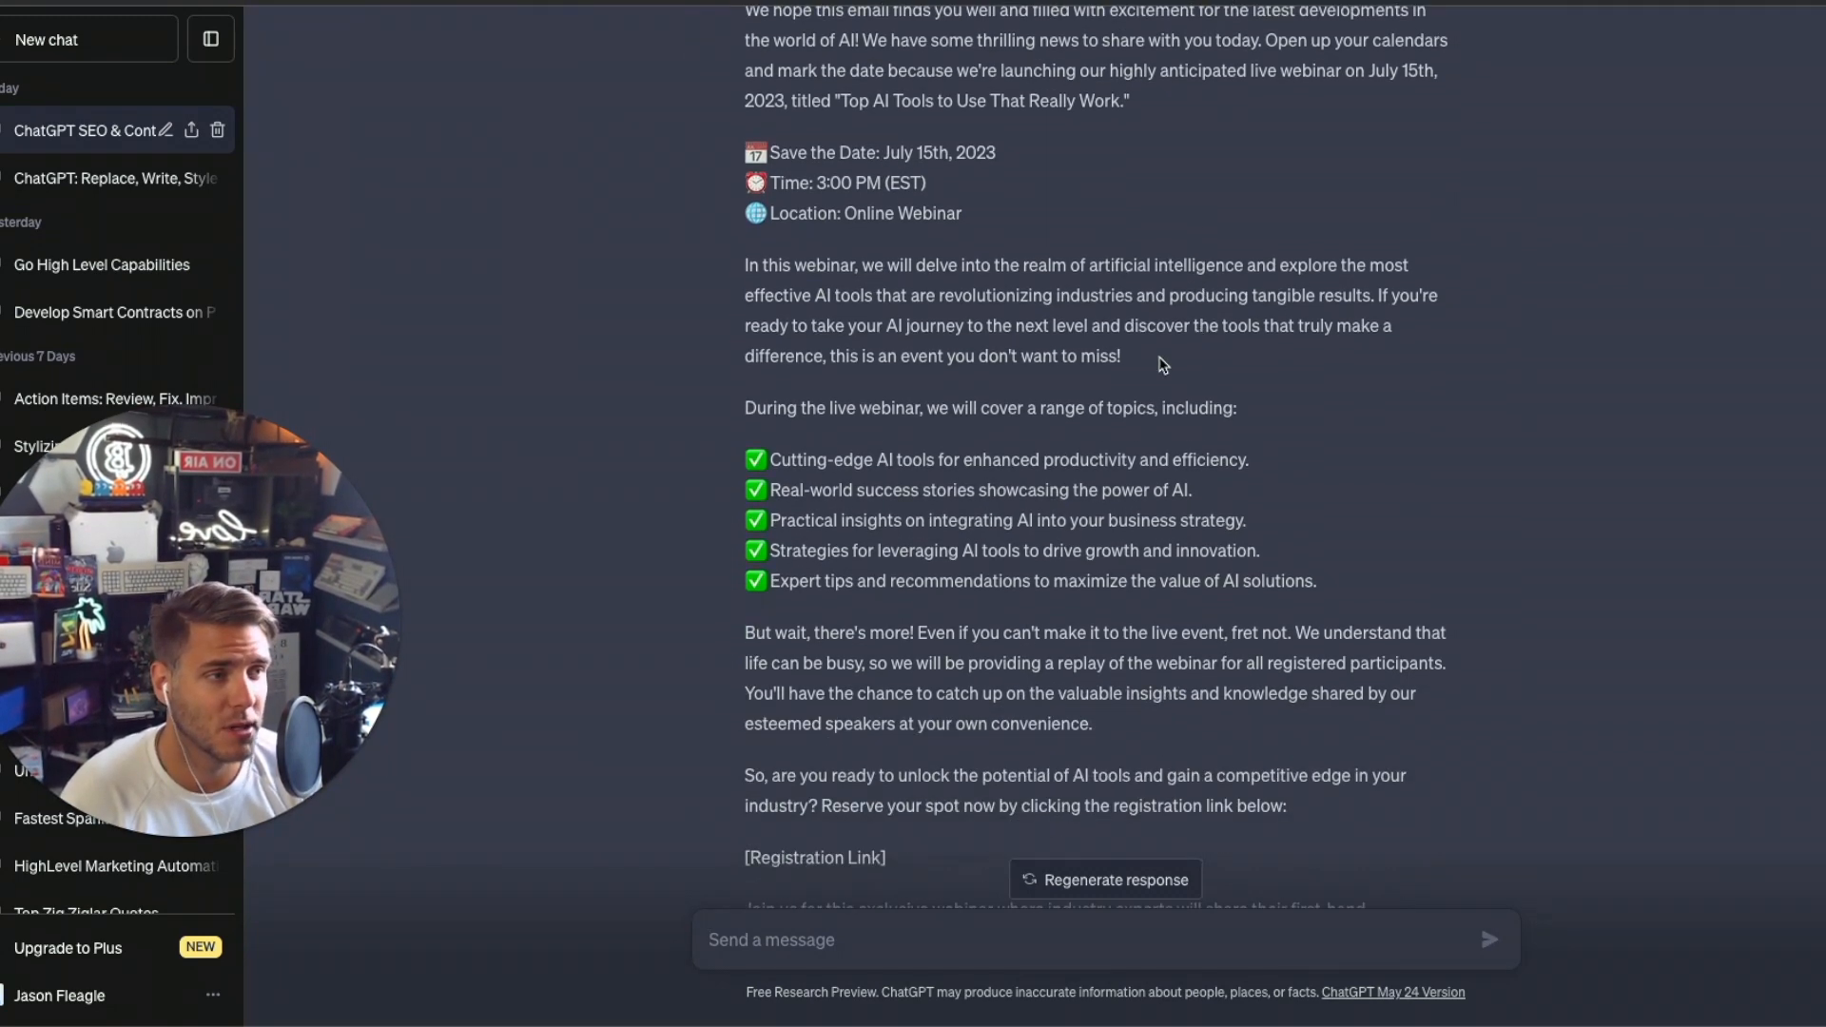
{"action": "scroll", "scroll_direction": "down", "scroll_amount": 3}
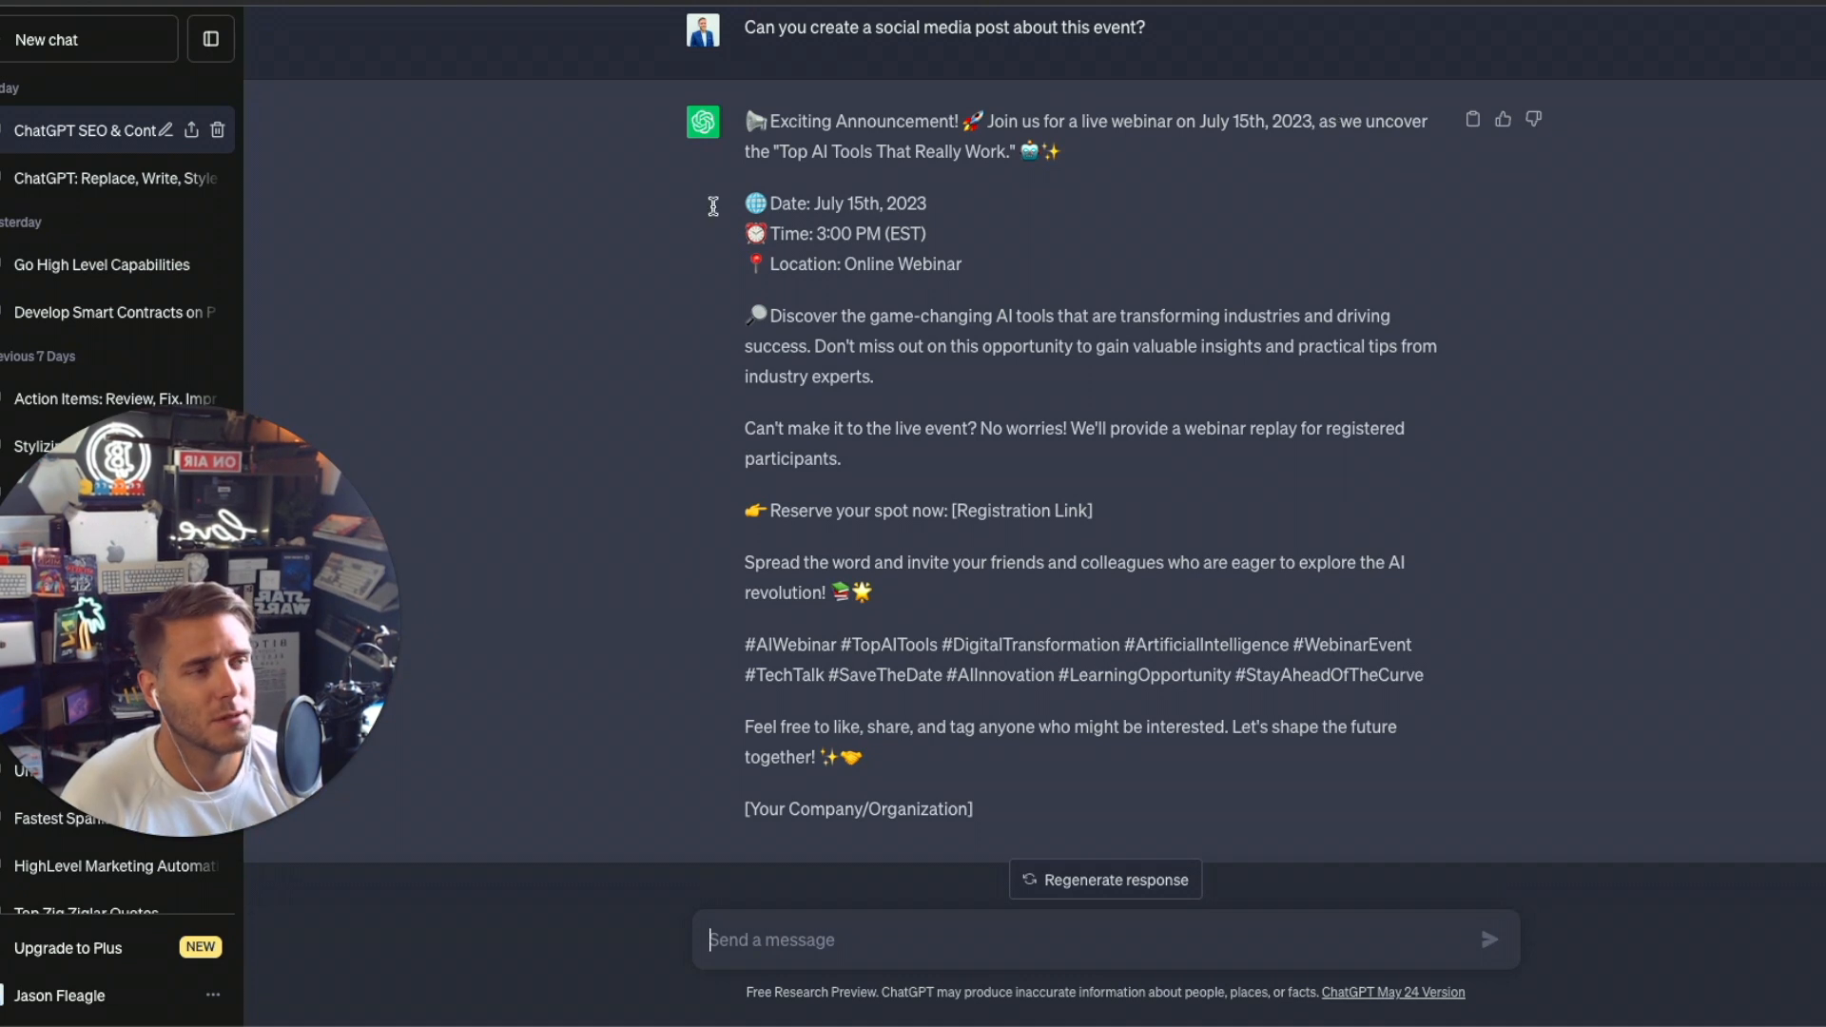
{"action": "mouse_move", "coordinate": [1320, 409]}
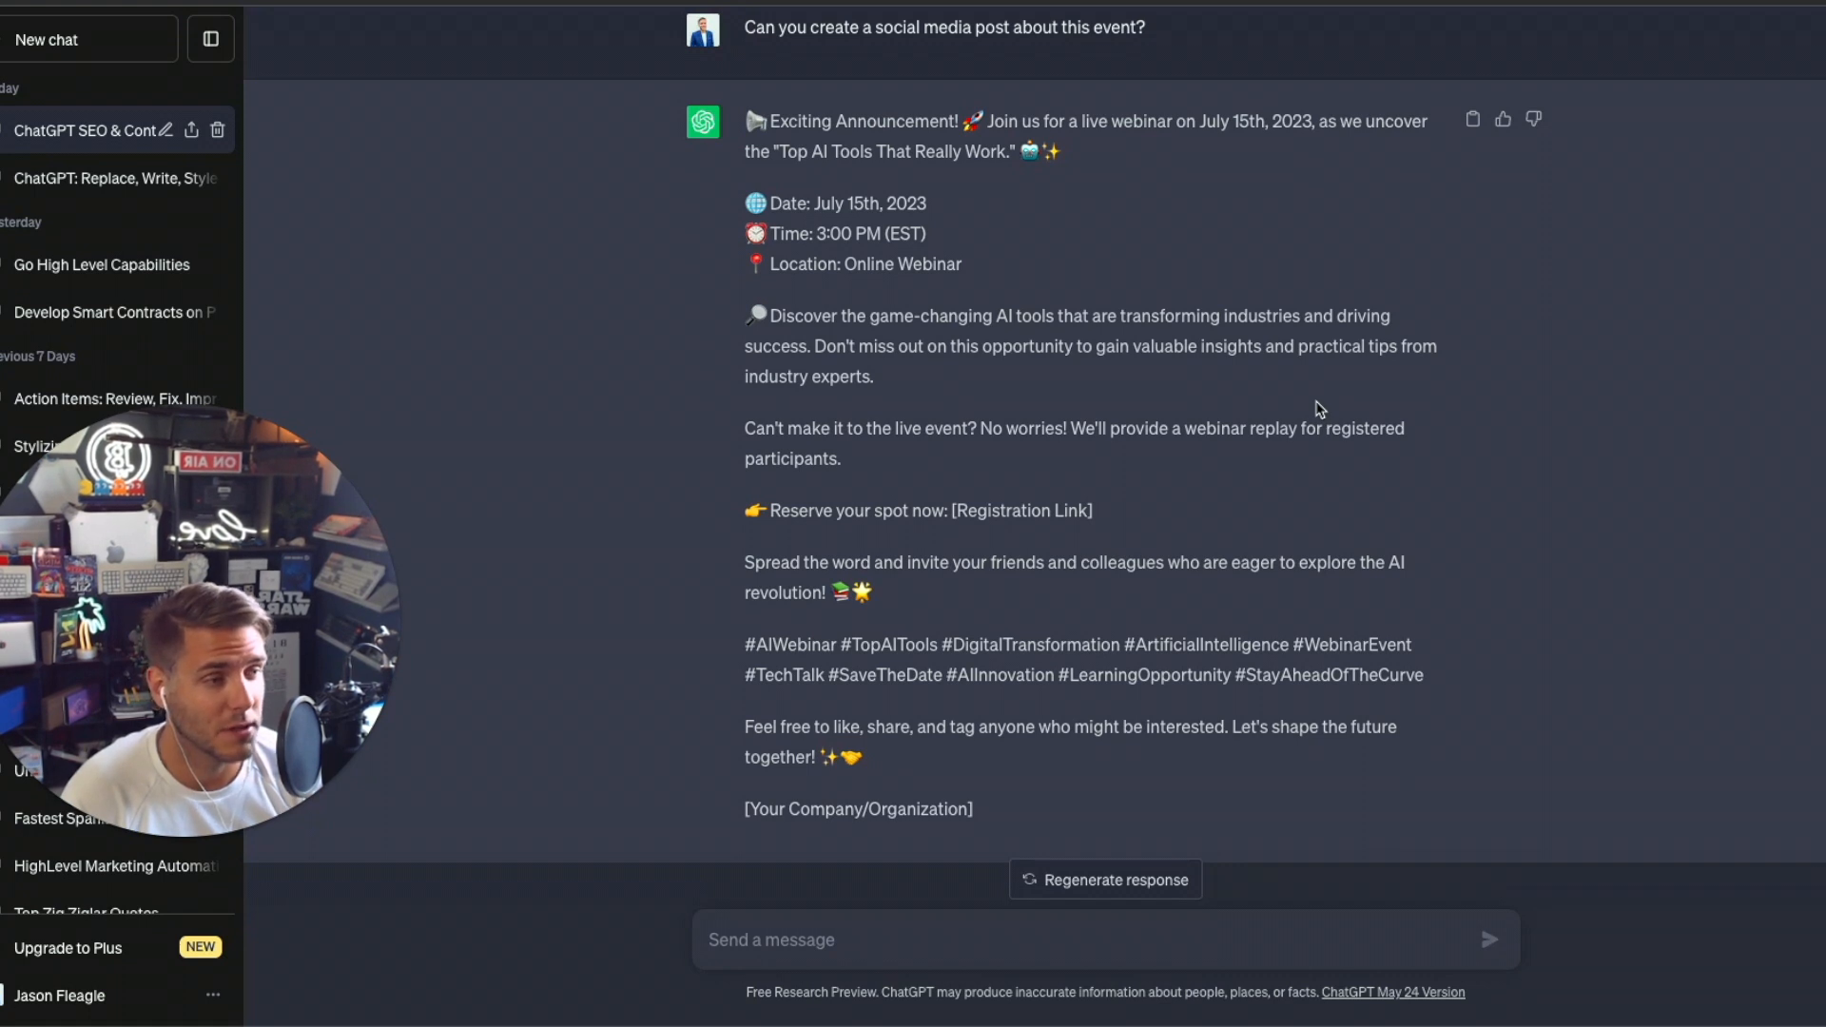
{"action": "mouse_move", "coordinate": [1298, 420]}
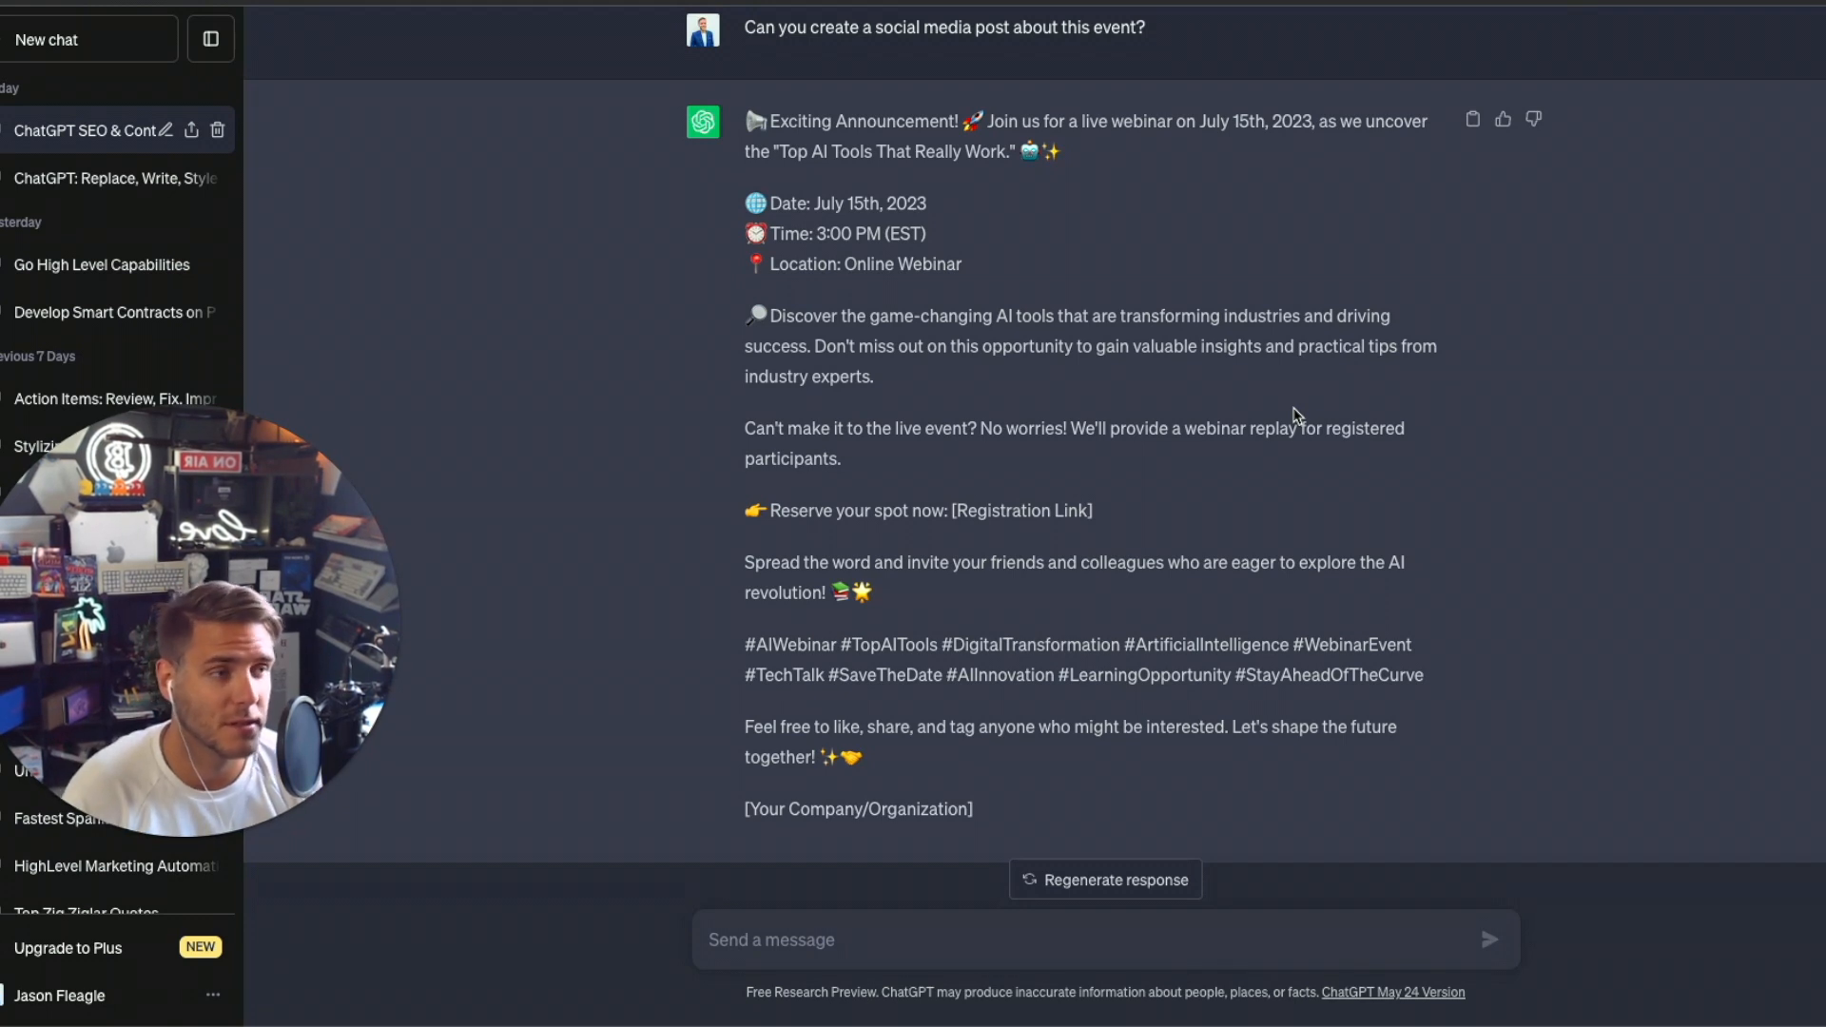
{"action": "mouse_move", "coordinate": [1142, 618]}
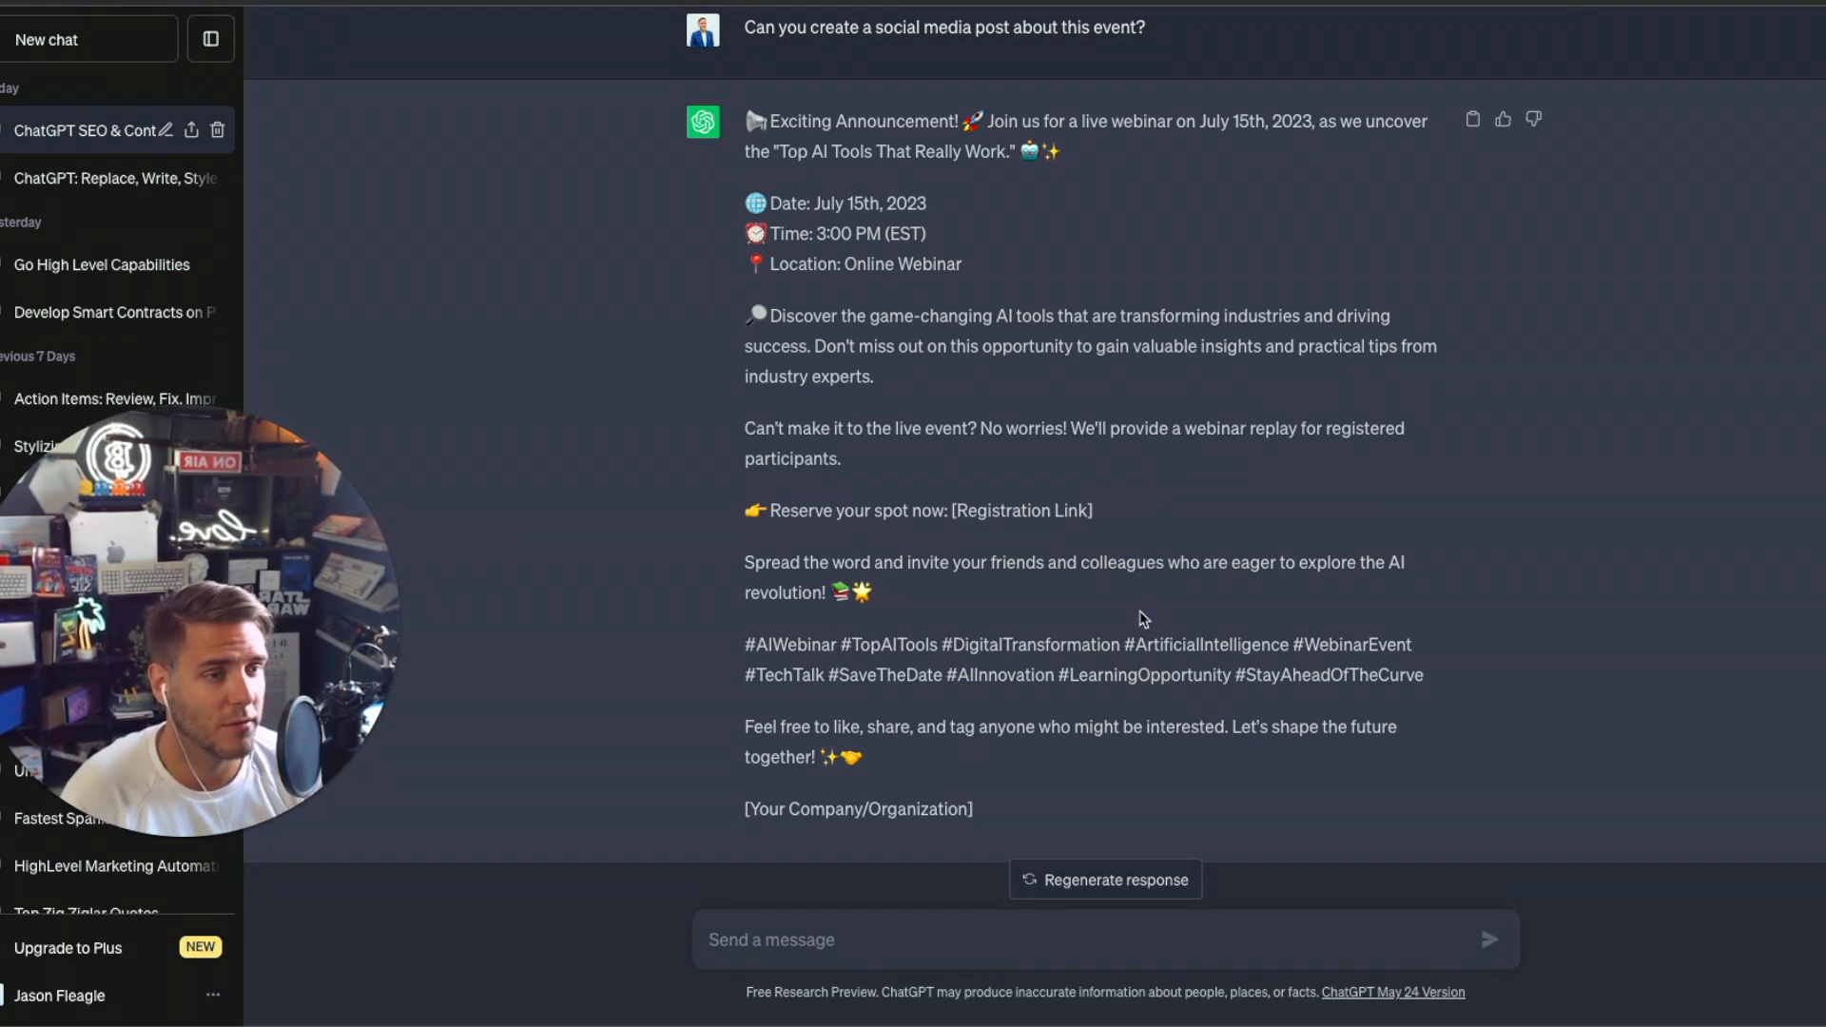
{"action": "mouse_move", "coordinate": [1161, 613]}
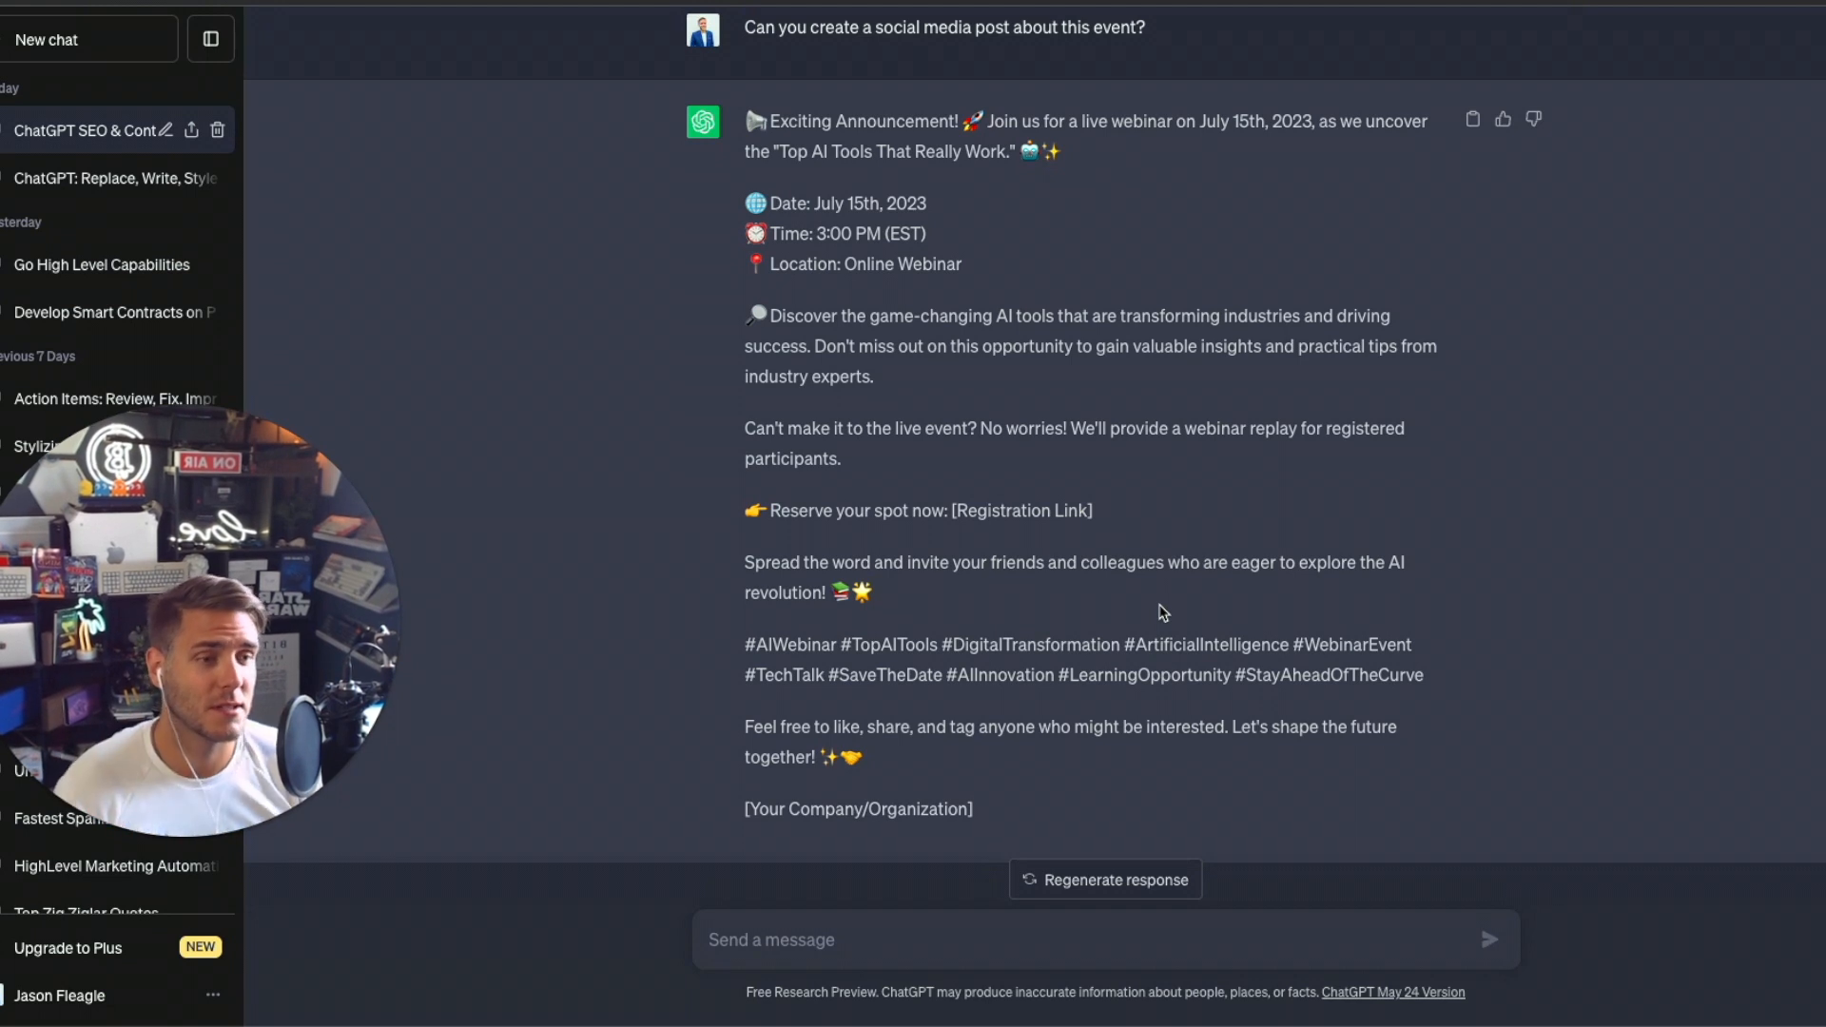
{"action": "mouse_move", "coordinate": [885, 548]}
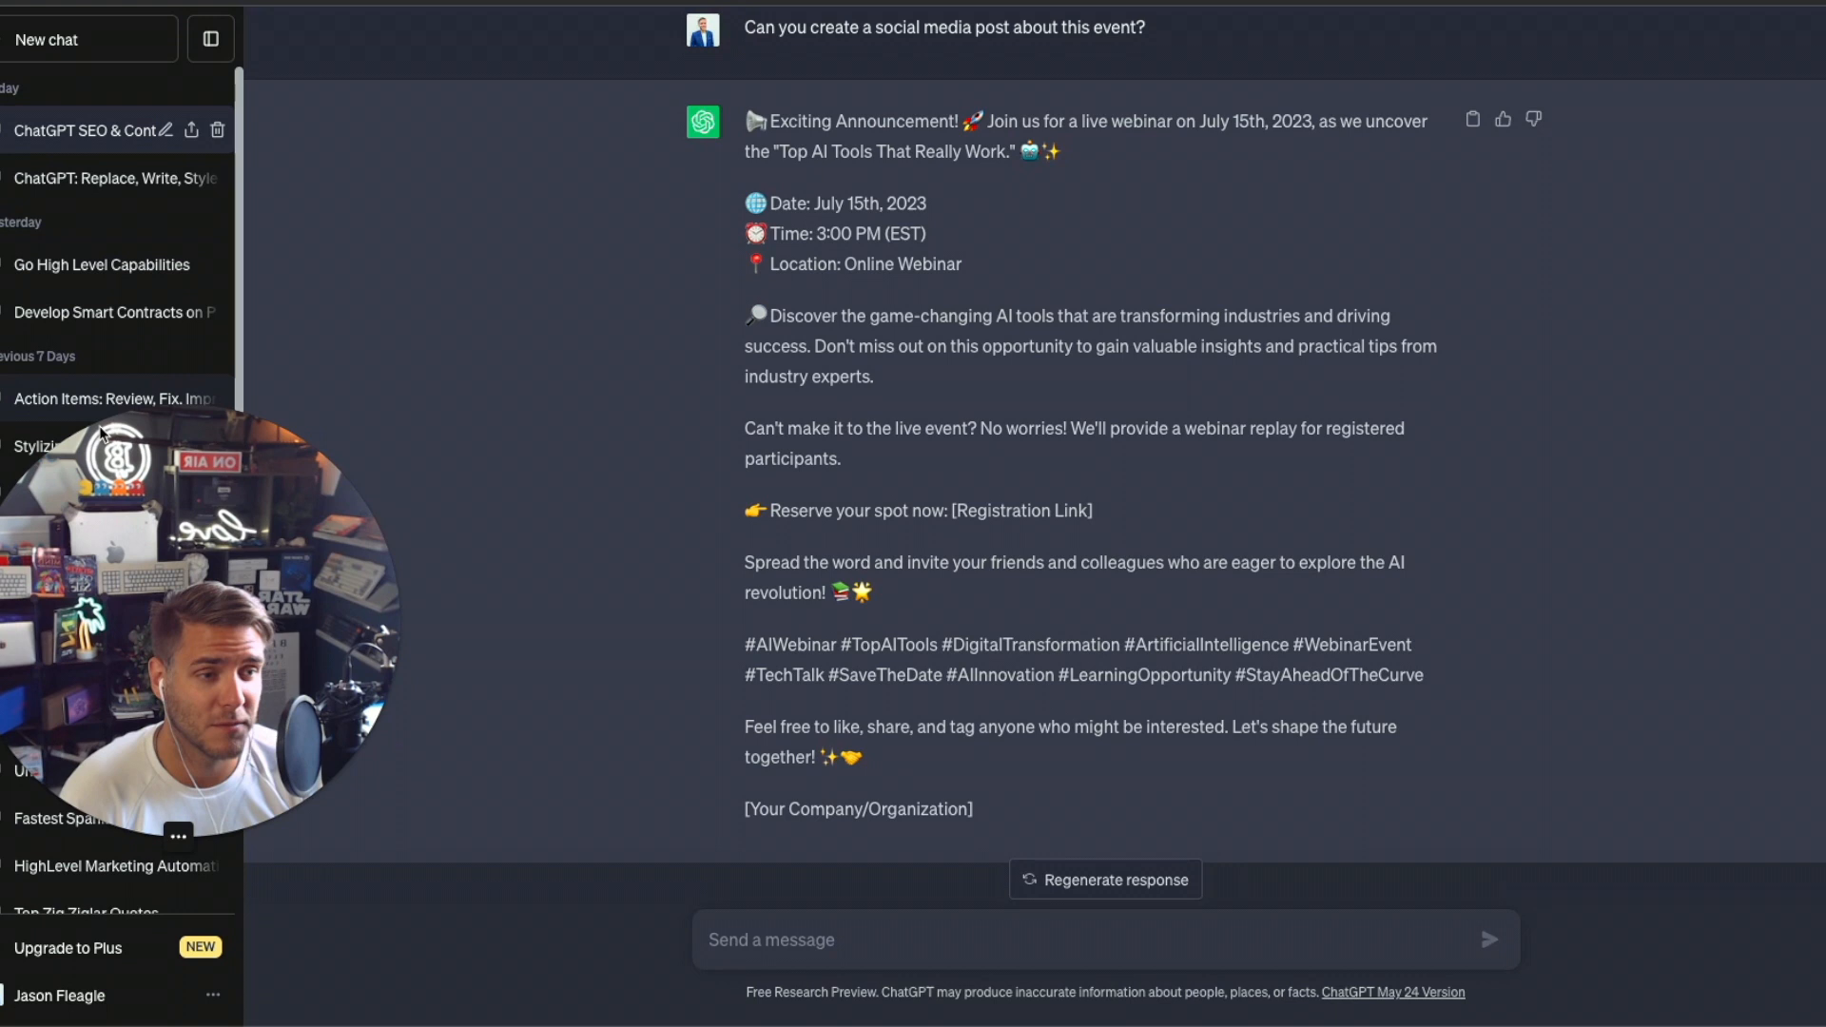
{"action": "mouse_move", "coordinate": [440, 472]}
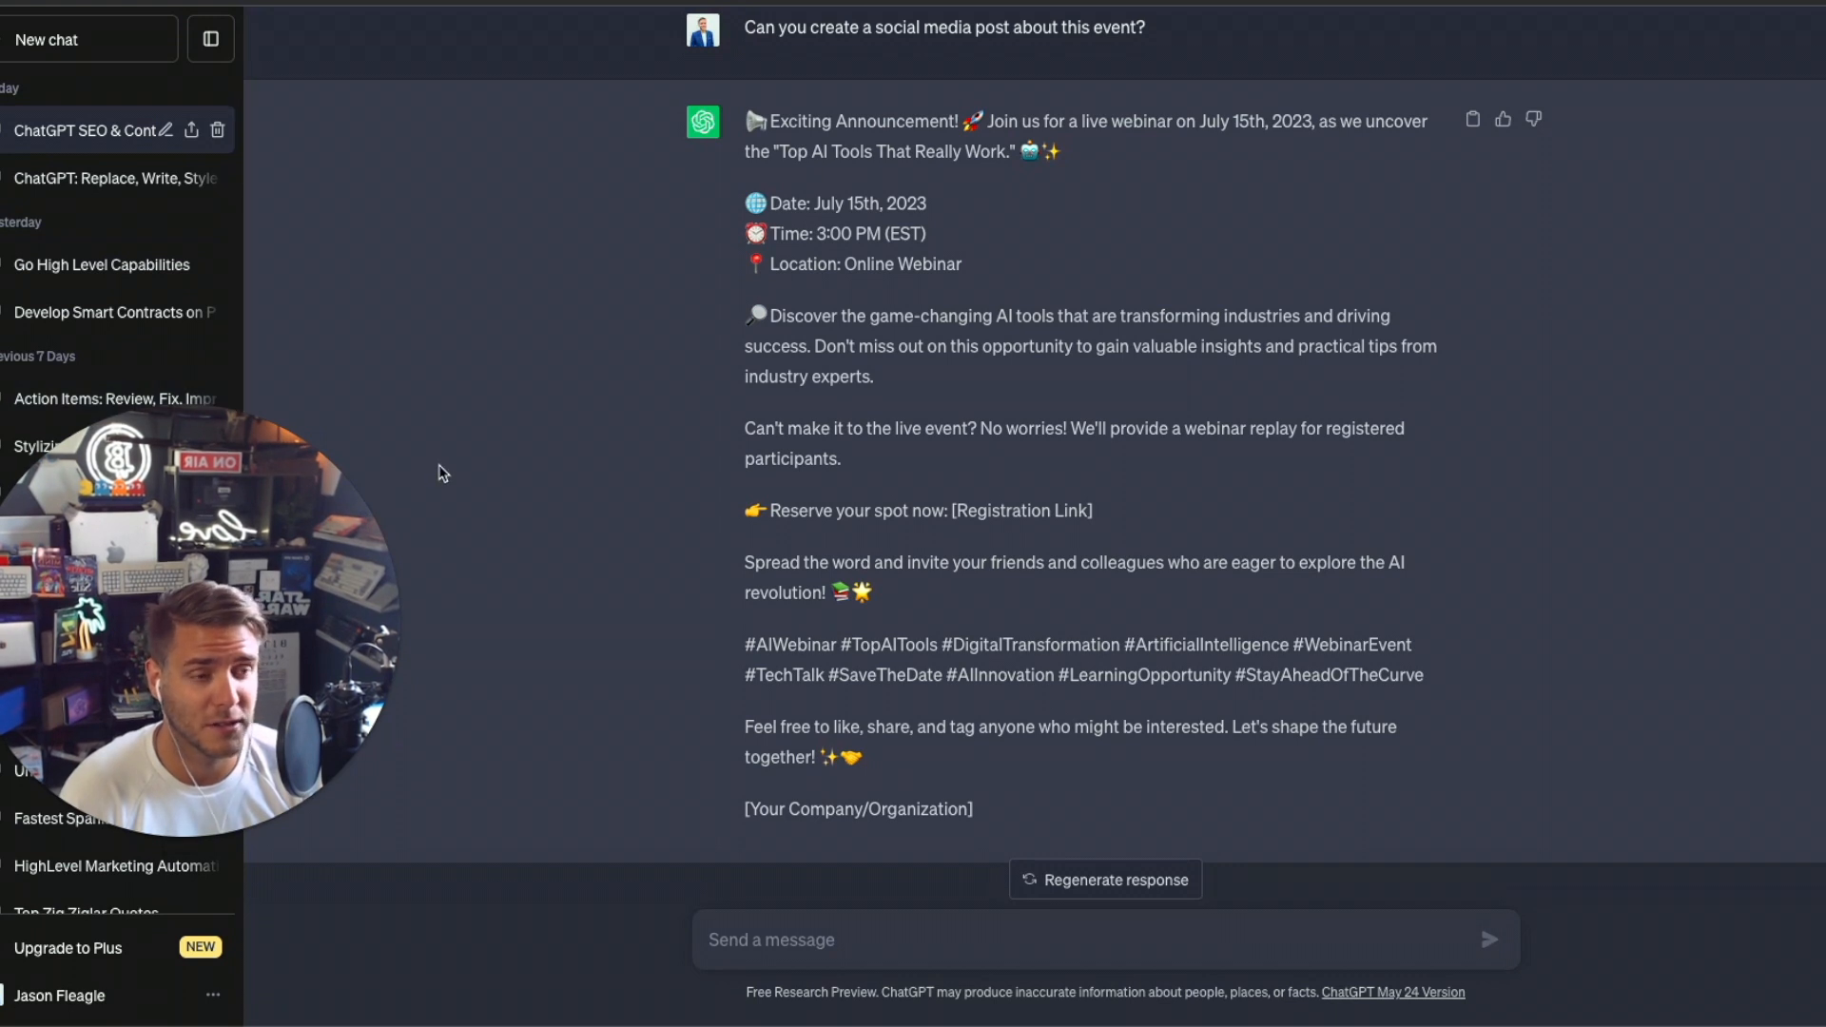